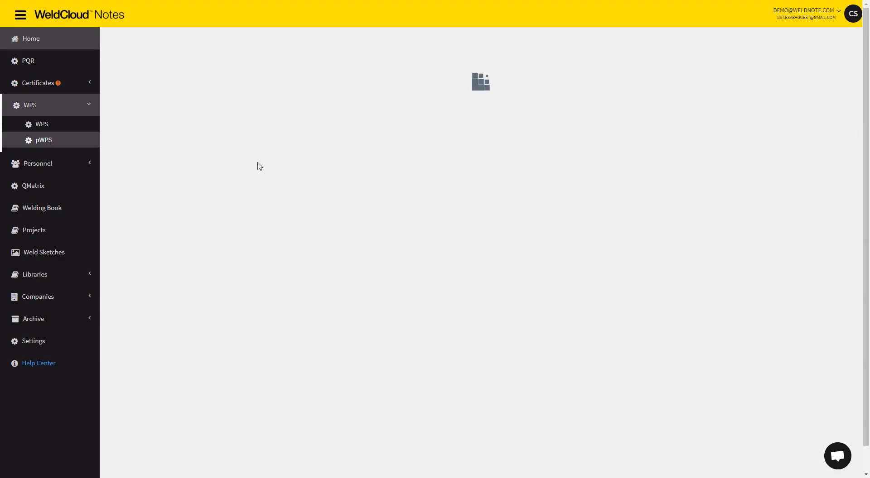
Step: Load the Preliminary WPS list from the WPS section of the sidebar
{"action": "left_click", "coordinate": [43, 140]}
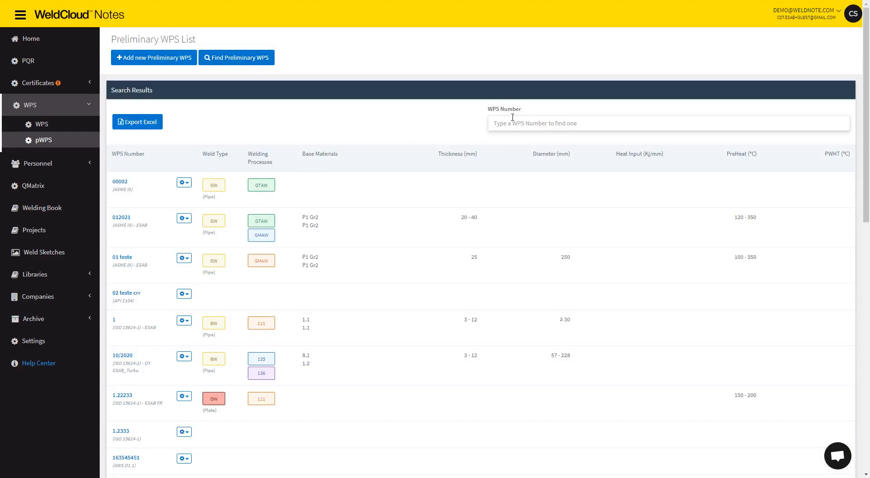
{"action": "mouse_move", "coordinate": [154, 57]}
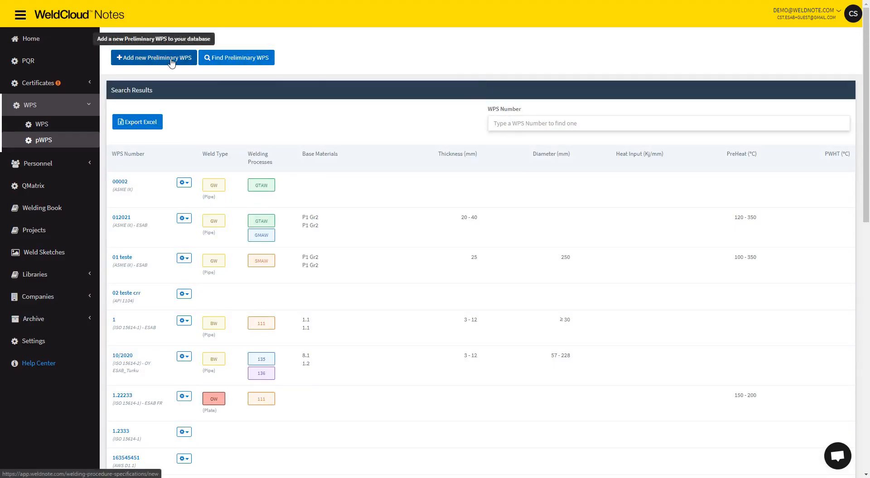
Step: Start a new pWPS numbered pWPS-DemoVideo-0001 with ASME IX as its standard
{"action": "left_click", "coordinate": [153, 57]}
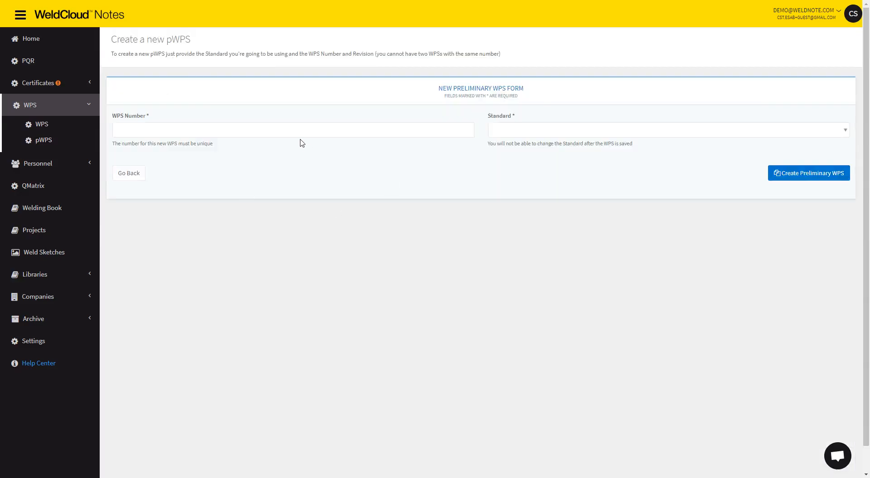
{"action": "type", "text": "pWPS-DemoVideo"}
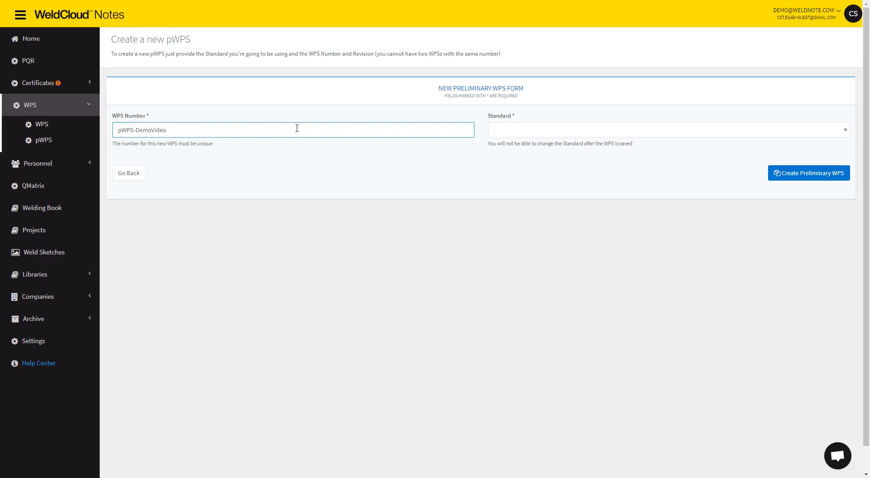
{"action": "type", "text": "-000"}
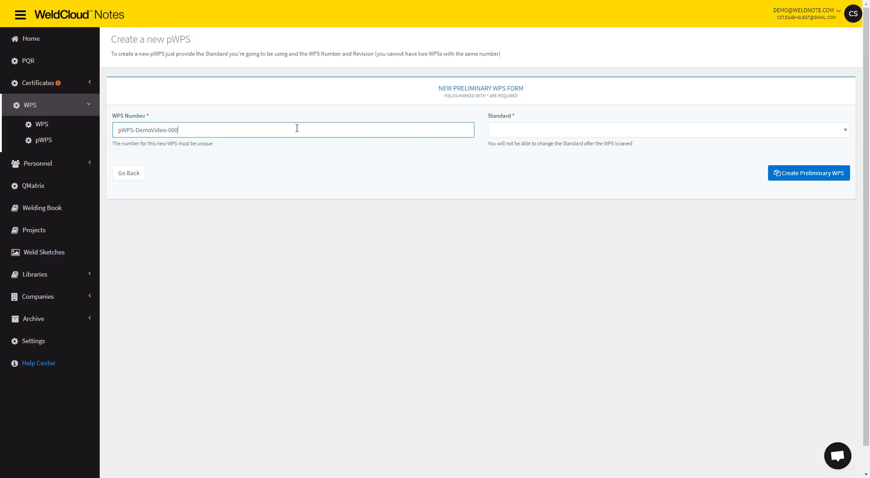
{"action": "left_click", "coordinate": [666, 129]}
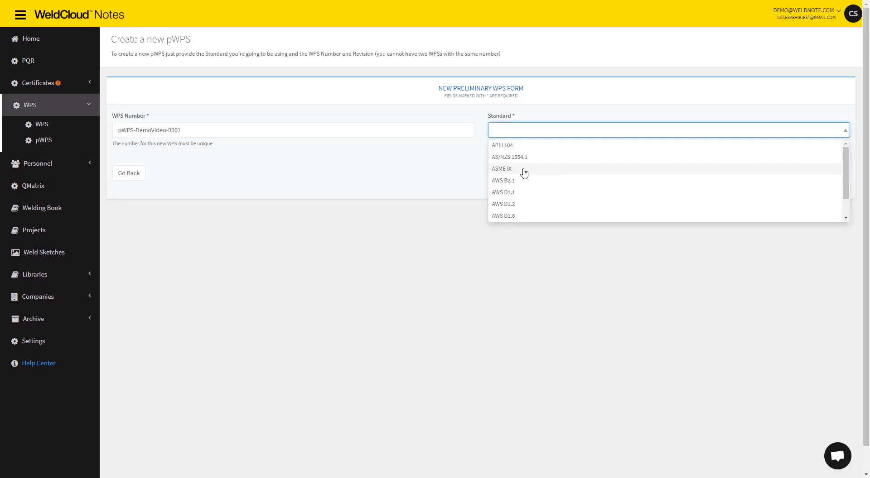
{"action": "left_click", "coordinate": [501, 169]}
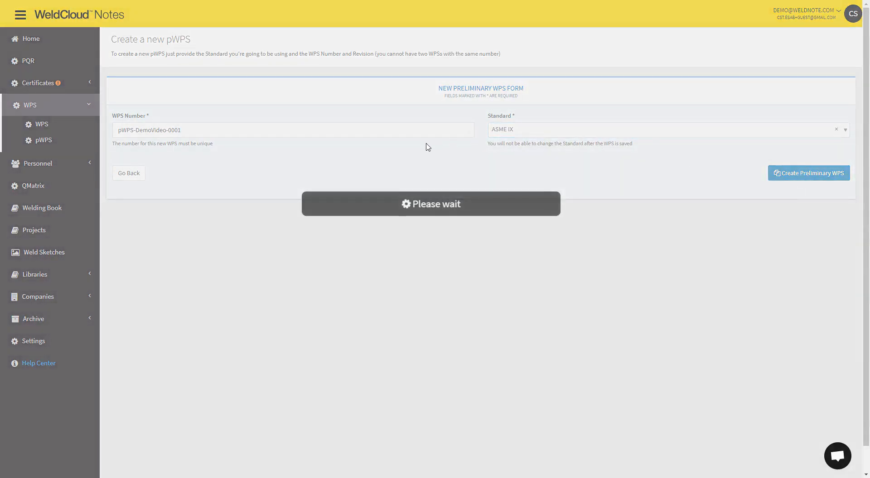
Step: Create the record and assign ESAB as its company, moving to the detail fields
{"action": "left_click", "coordinate": [807, 172]}
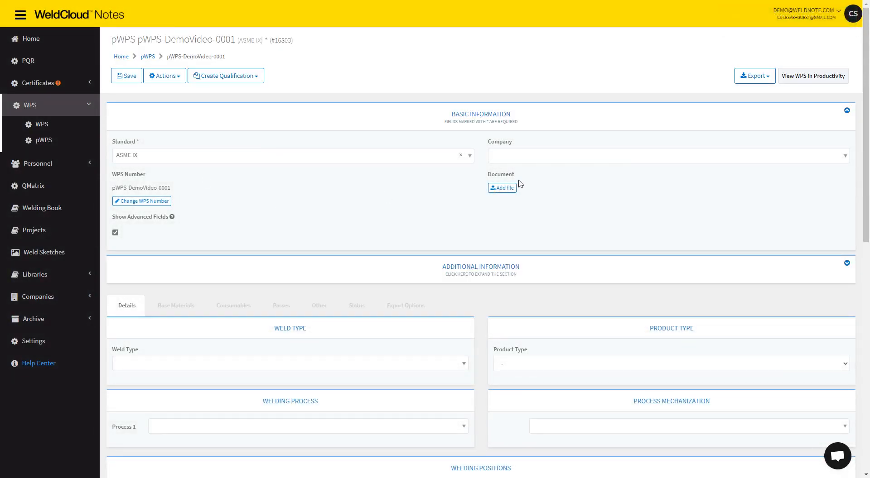
{"action": "mouse_move", "coordinate": [505, 256]}
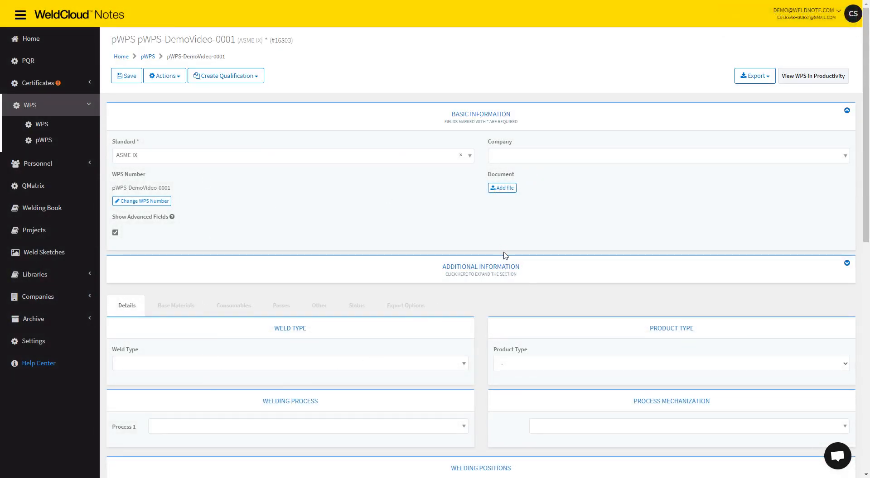
{"action": "left_click", "coordinate": [666, 155]}
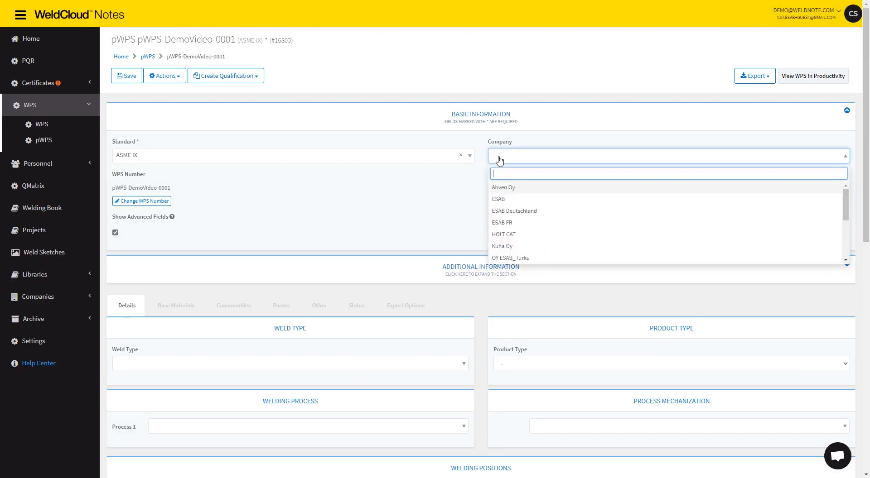
{"action": "left_click", "coordinate": [497, 198]}
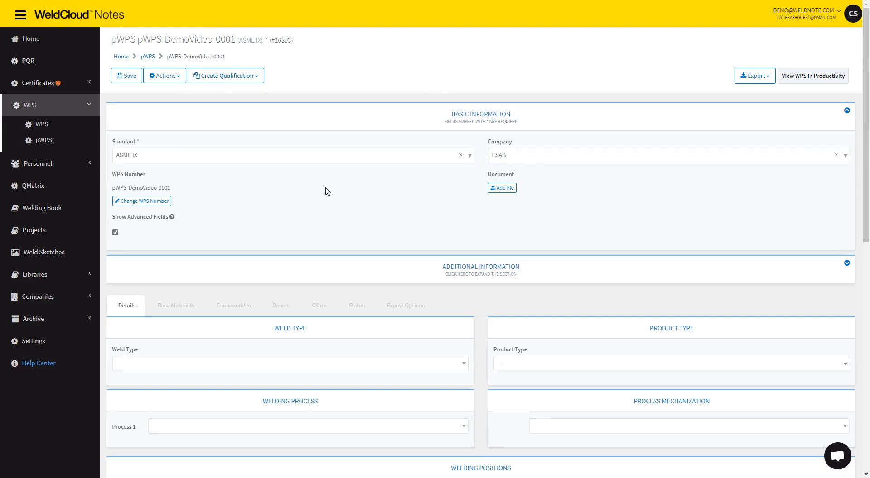
{"action": "scroll", "scroll_direction": "down", "scroll_amount": 3}
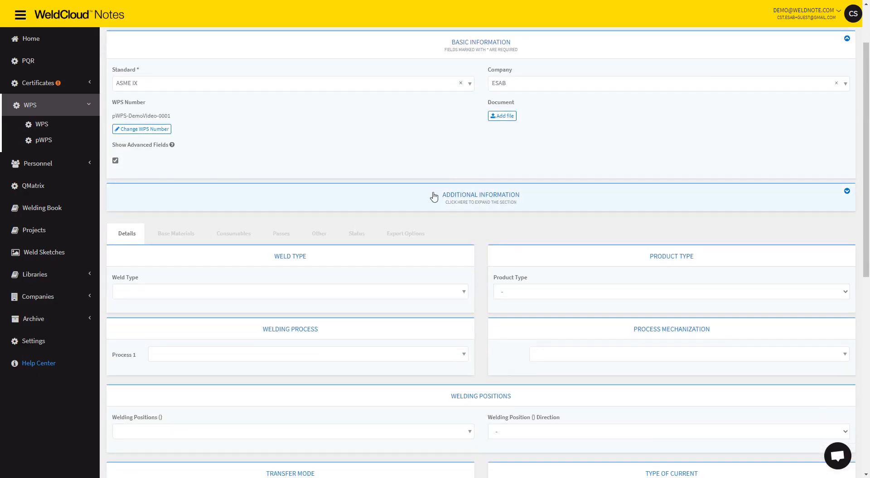
{"action": "left_click", "coordinate": [480, 198]}
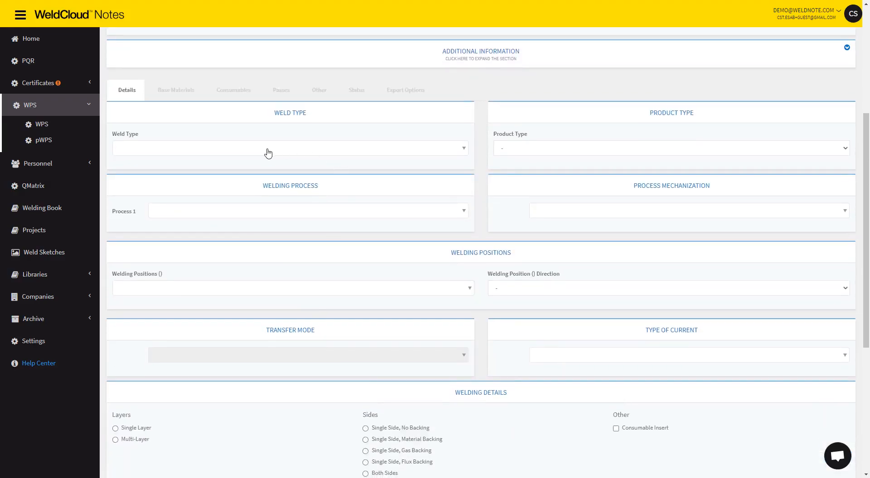
Step: Set weld type GW - Groove Weld and product type Pipe
{"action": "left_click", "coordinate": [288, 148]}
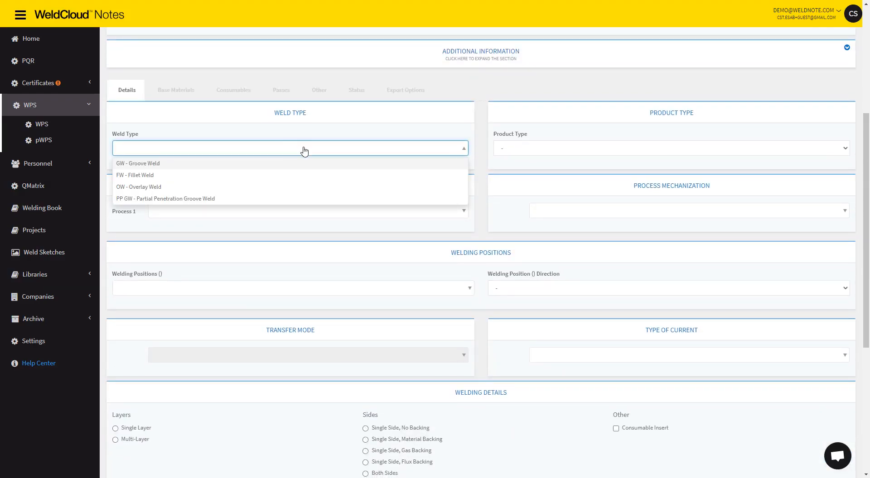
{"action": "mouse_move", "coordinate": [251, 171]}
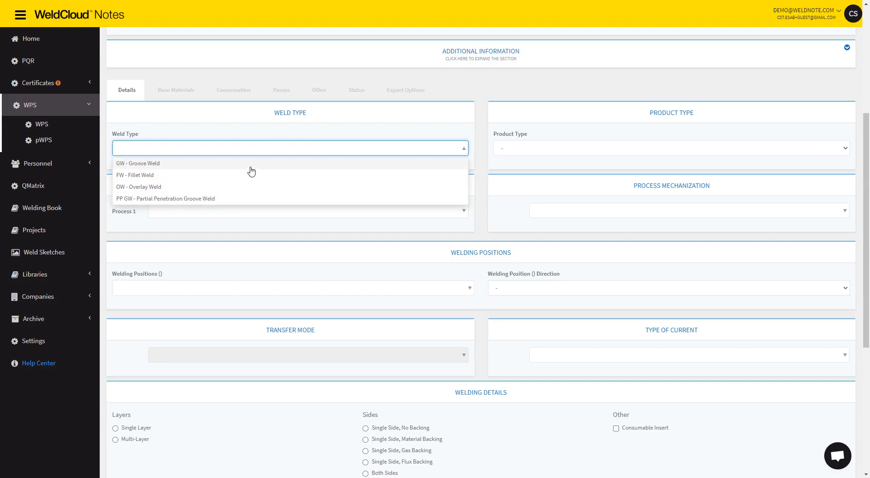
{"action": "left_click", "coordinate": [138, 164]}
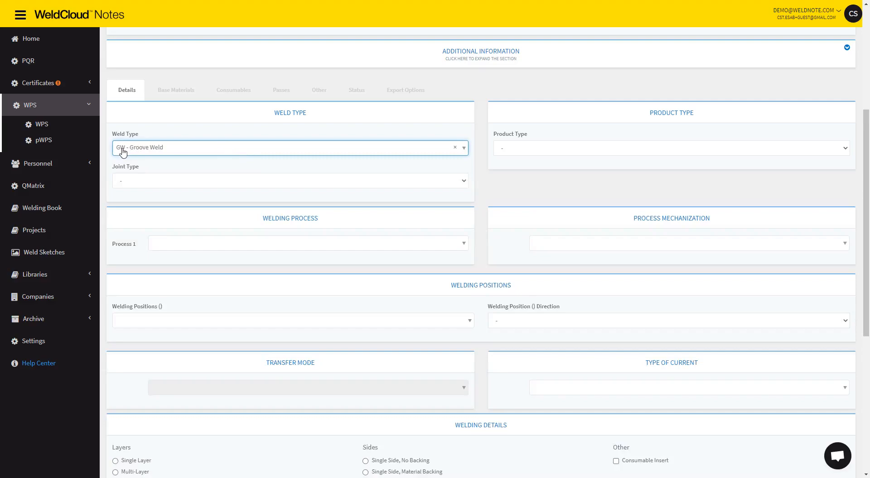
{"action": "left_click", "coordinate": [669, 147]}
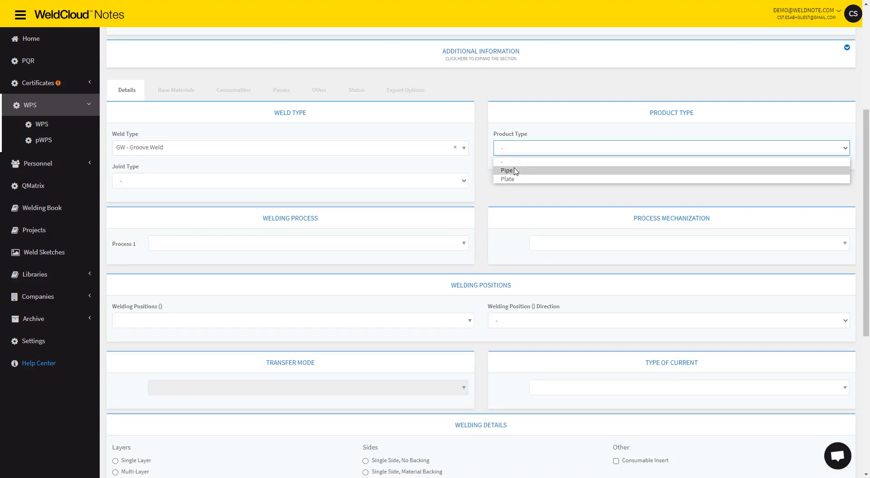
{"action": "left_click", "coordinate": [507, 170]}
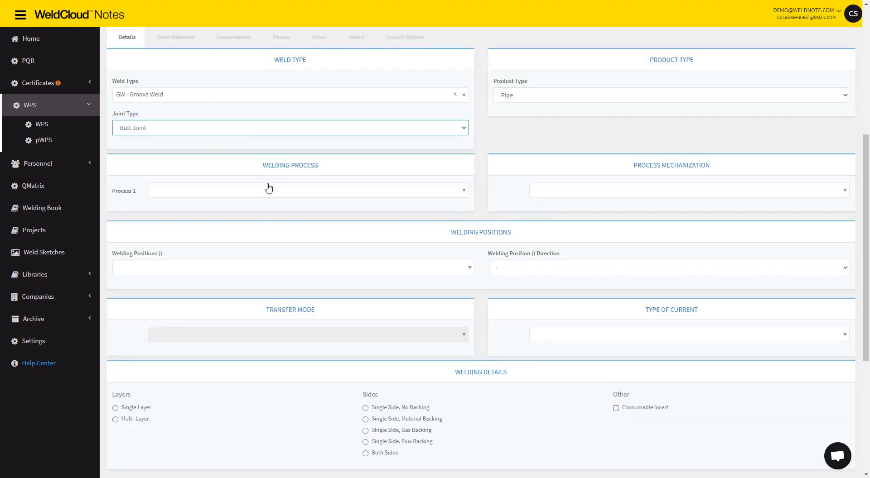
Step: Set process 1 to GTAW manual and process 2 to GMAW semi-automatic
{"action": "left_click", "coordinate": [269, 190]}
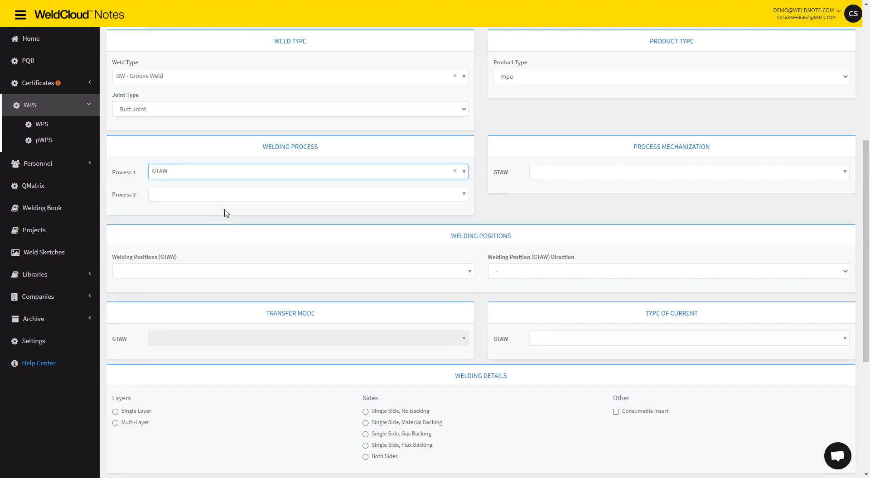
{"action": "left_click", "coordinate": [308, 194]}
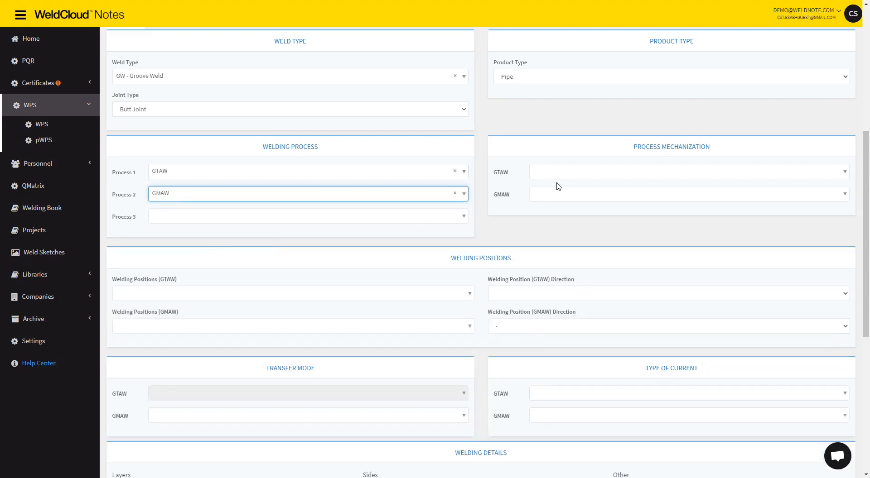
{"action": "left_click", "coordinate": [687, 171]}
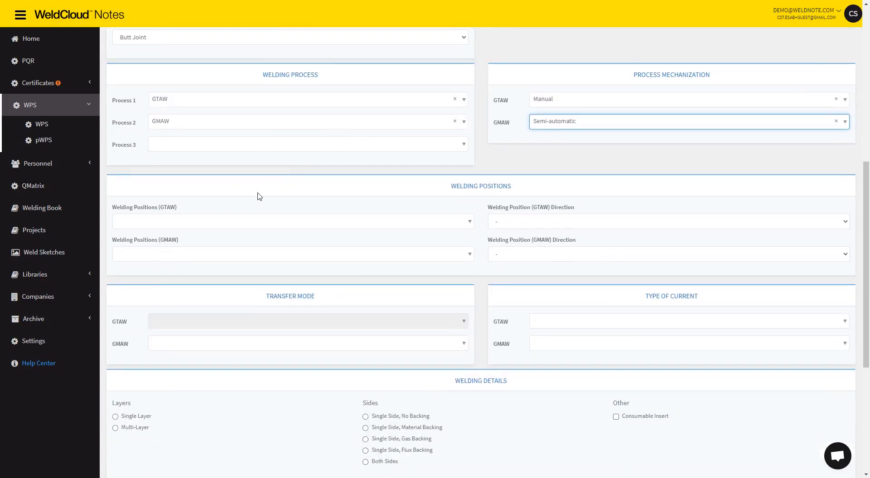
Step: Set welding position 6G with uphill travel direction for GTAW
{"action": "left_click", "coordinate": [293, 221]}
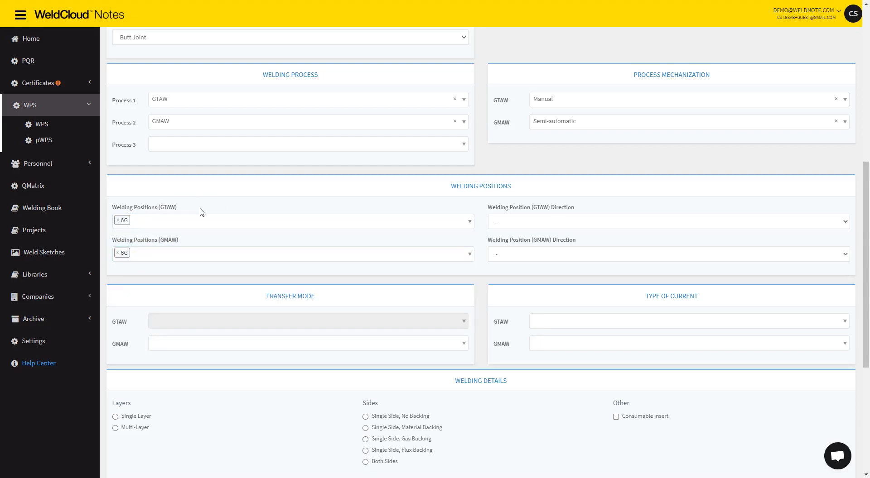
{"action": "left_click", "coordinate": [666, 221]}
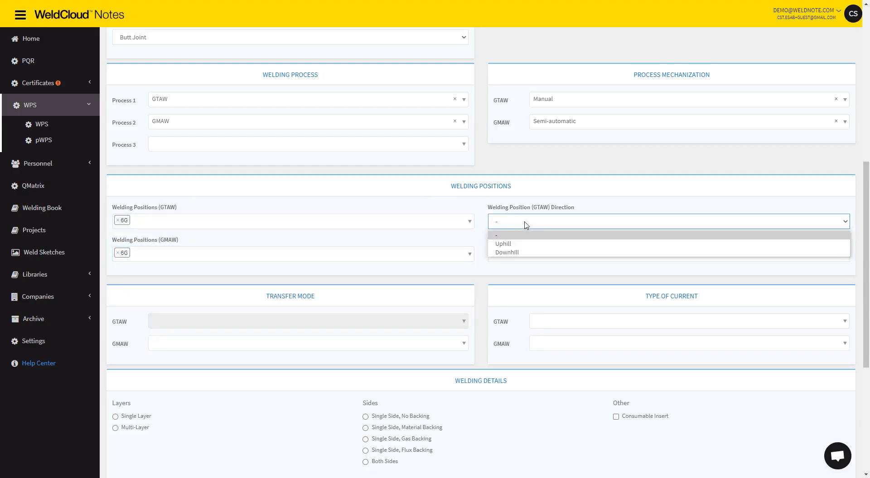
{"action": "left_click", "coordinate": [501, 243]}
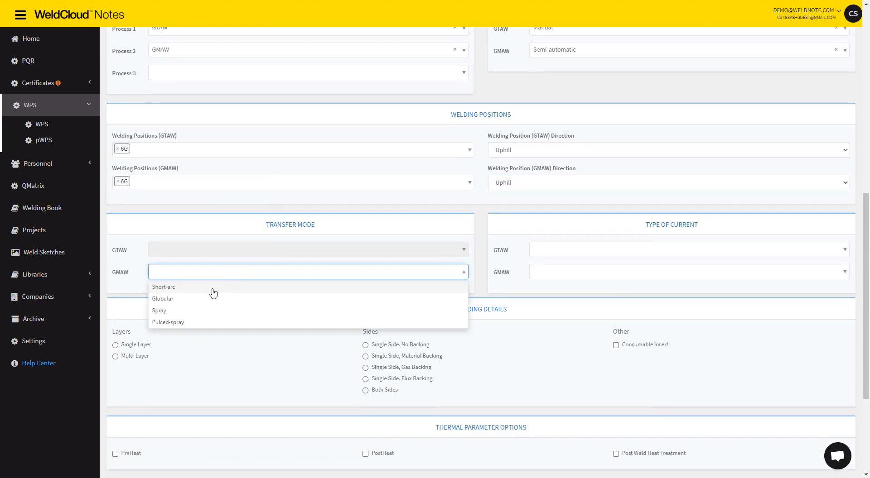
Step: Set GMAW spray transfer, DC- for GTAW and DC+ for GMAW, multi-layer single-side no backing
{"action": "left_click", "coordinate": [160, 310]}
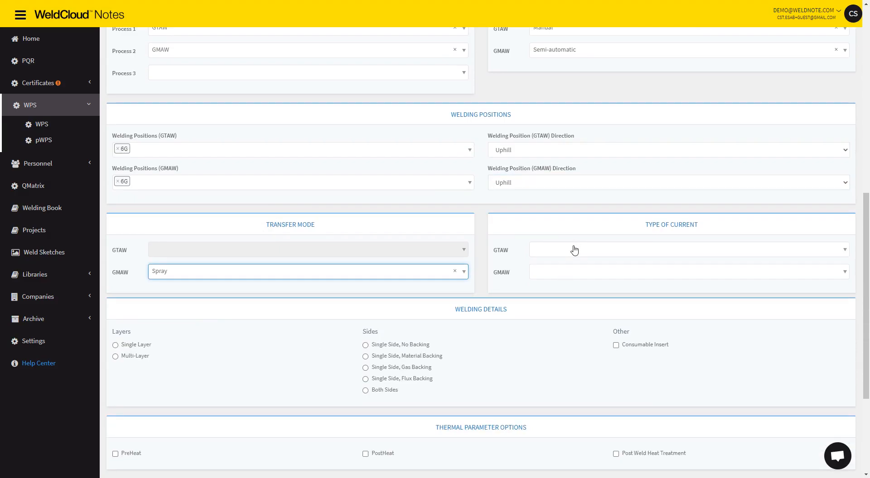
{"action": "left_click", "coordinate": [688, 250]}
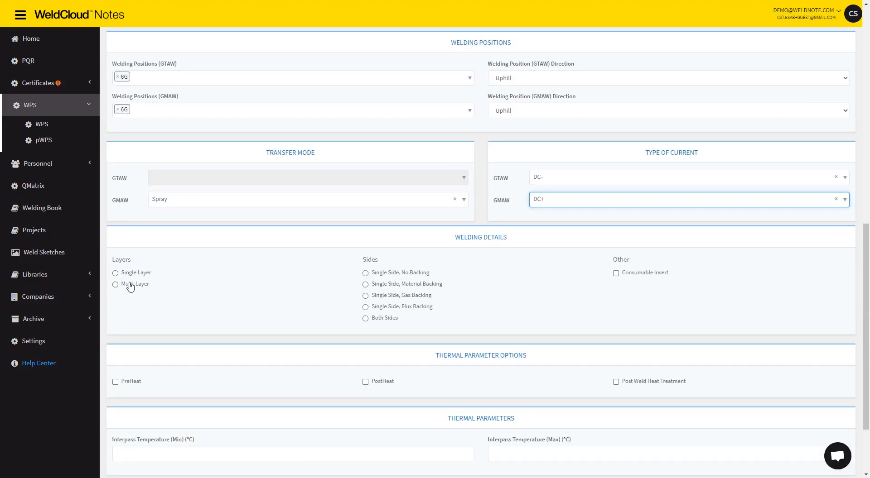
{"action": "left_click", "coordinate": [115, 285]}
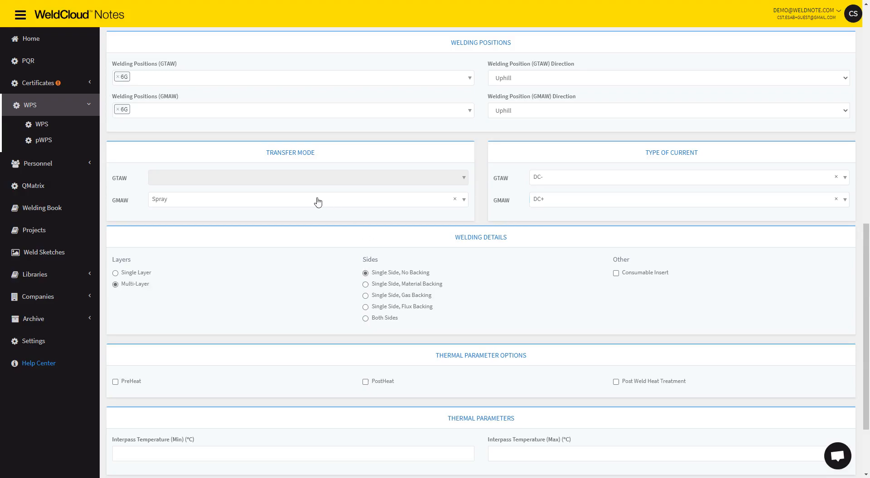
Step: Enter an interpass temperature range of 200 to 250 °C
{"action": "scroll", "scroll_direction": "down", "scroll_amount": 3}
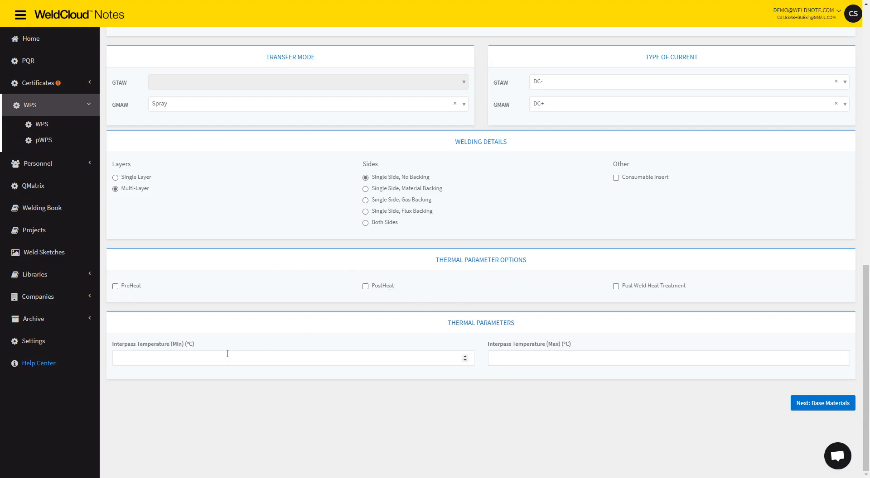
{"action": "left_click", "coordinate": [289, 358]}
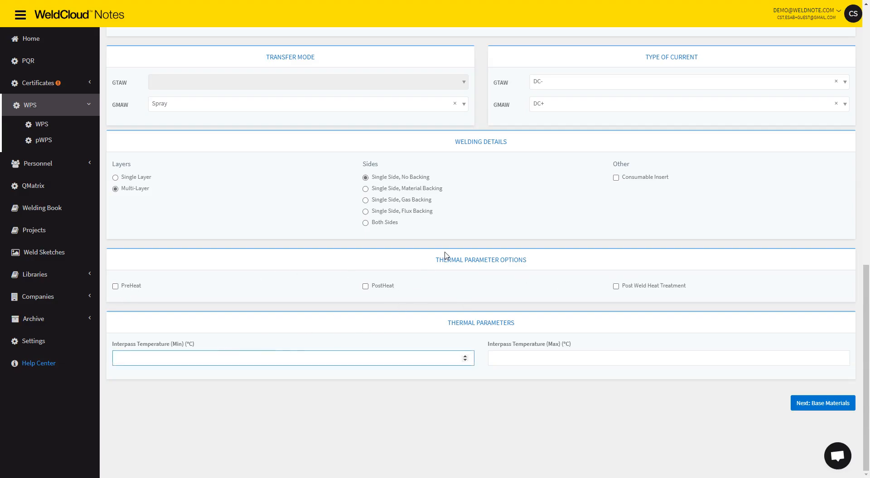
{"action": "type", "text": "250"}
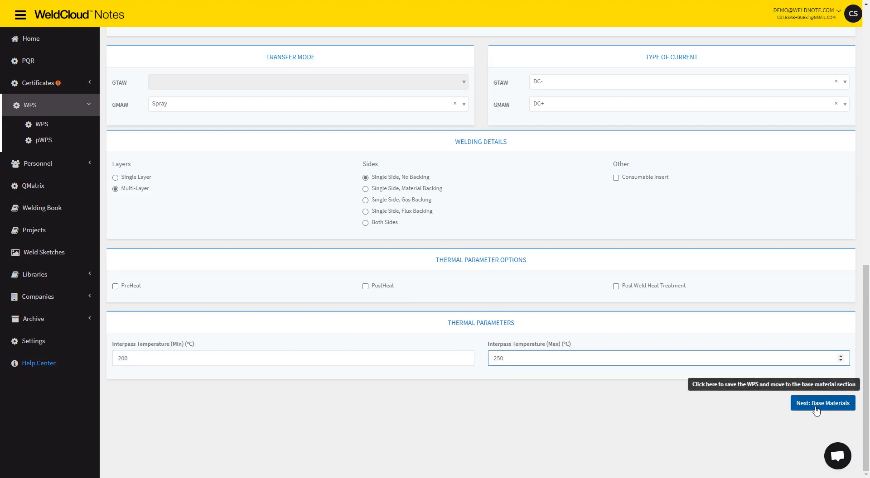
Step: Save the details and choose SA 249 TP316L P8 Gr1 as base material, filtering grade by 316L
{"action": "left_click", "coordinate": [821, 403]}
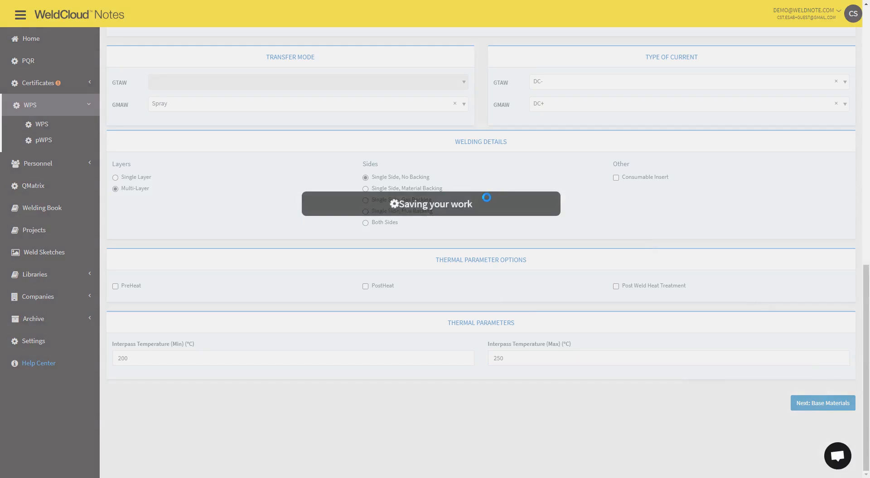
{"action": "left_click", "coordinate": [822, 403]}
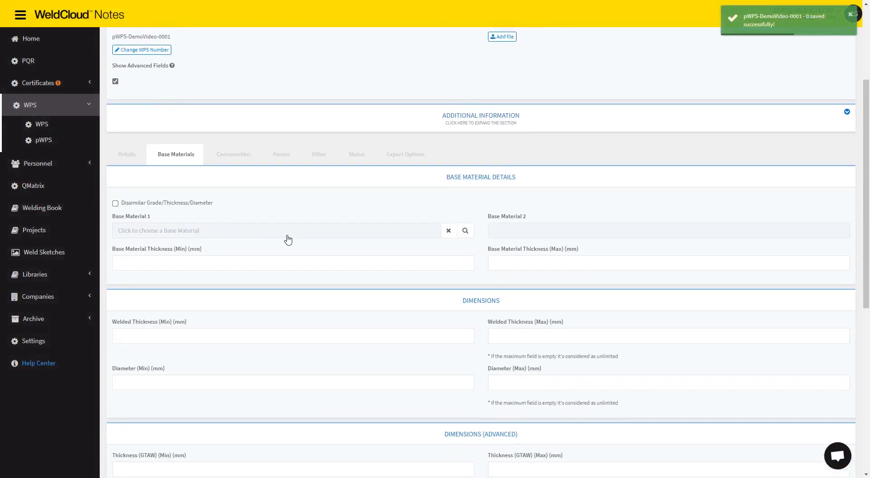
{"action": "left_click", "coordinate": [277, 230]}
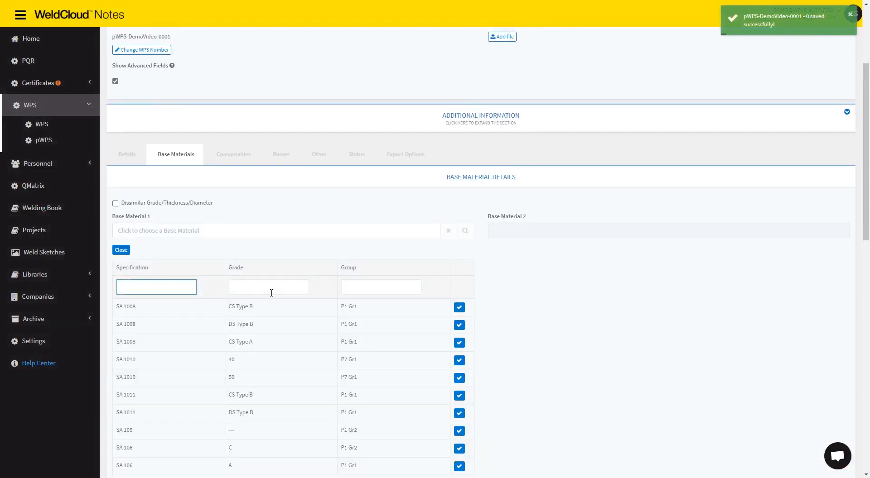
{"action": "type", "text": "316L"}
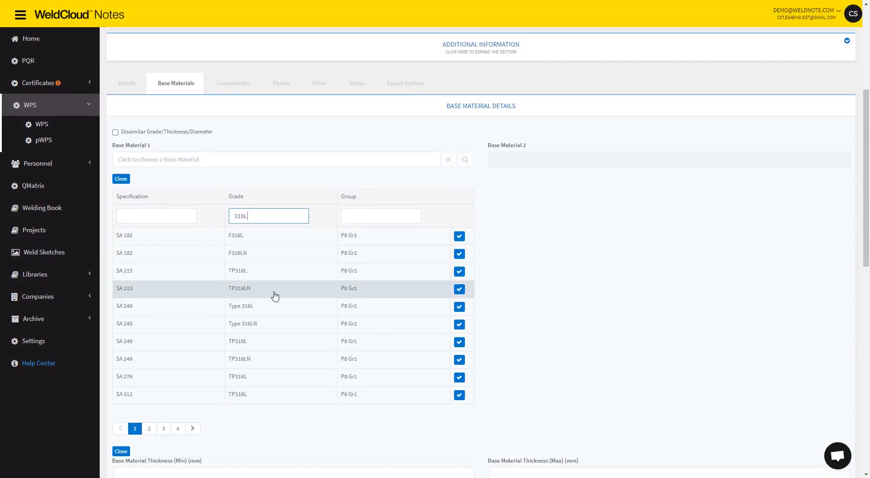
{"action": "left_click", "coordinate": [236, 341]}
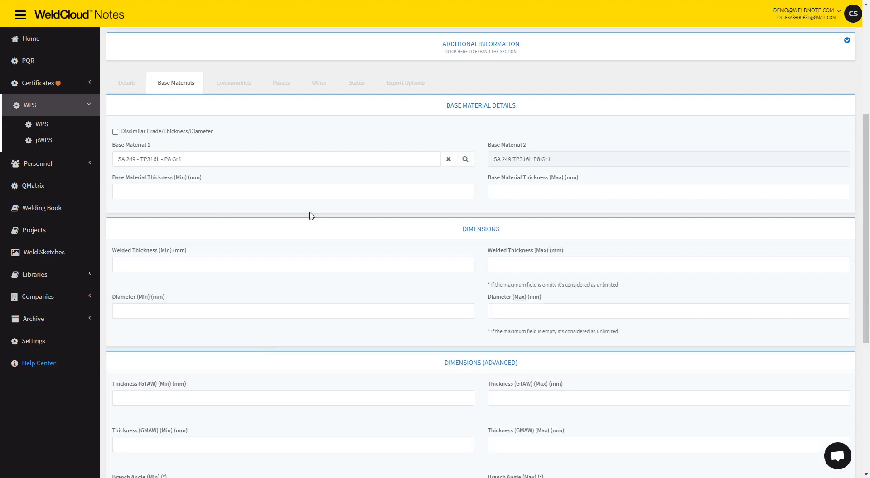
{"action": "mouse_move", "coordinate": [168, 133]}
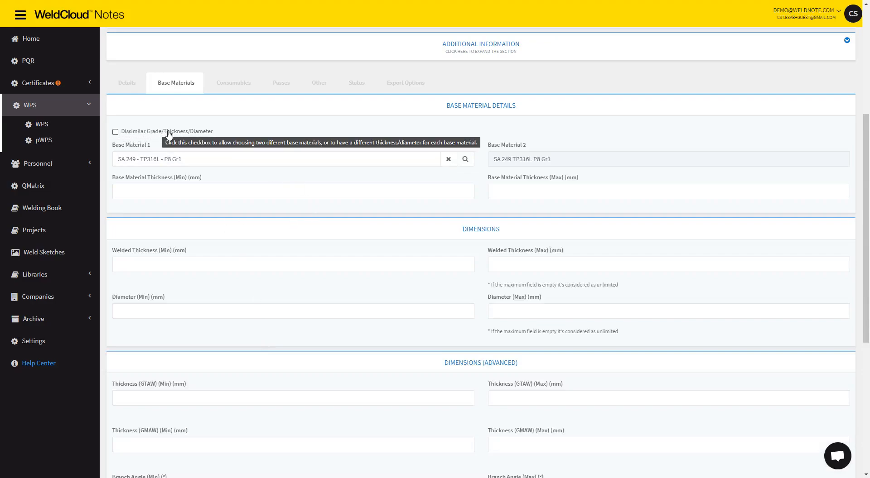
{"action": "mouse_move", "coordinate": [320, 153]}
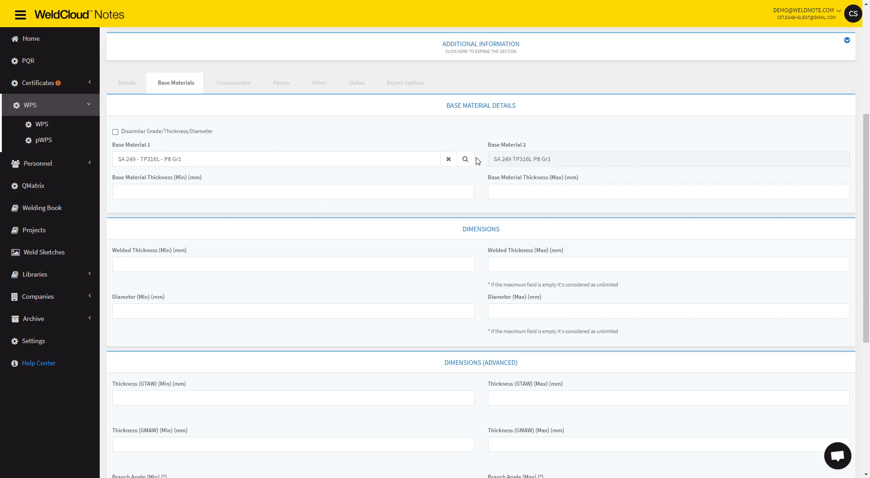
Step: Enter base material and welded thickness 10–12 mm and diameter 300–350 mm
{"action": "left_click", "coordinate": [293, 191]}
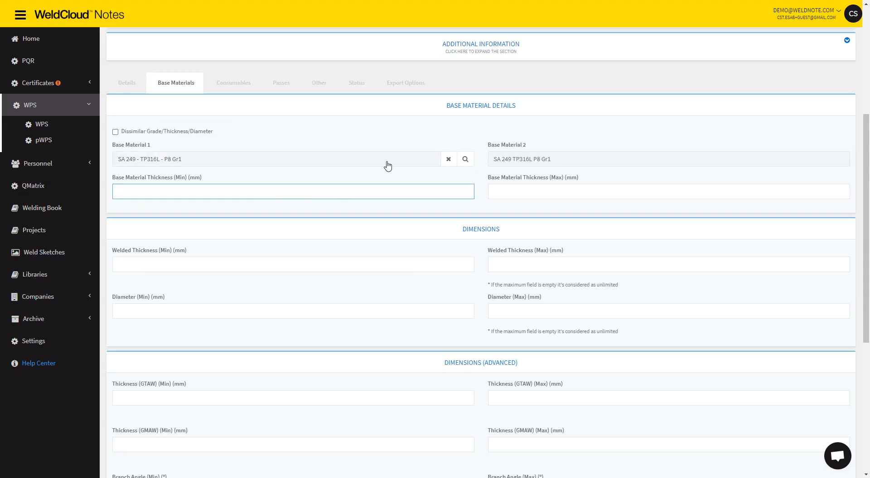
{"action": "type", "text": "10"}
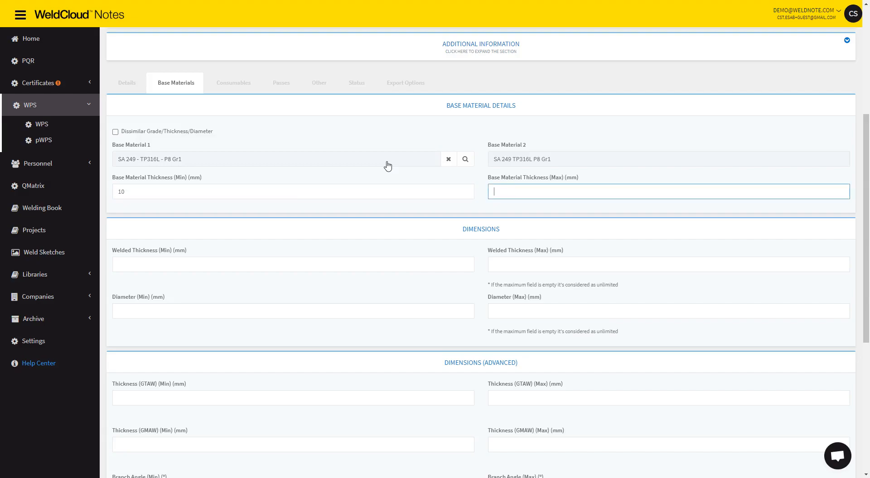
{"action": "type", "text": "12"}
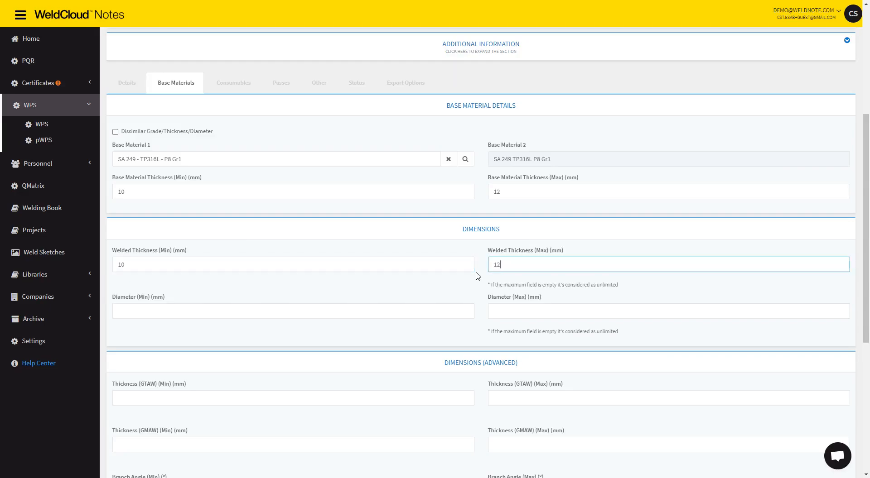
{"action": "left_click", "coordinate": [293, 310]}
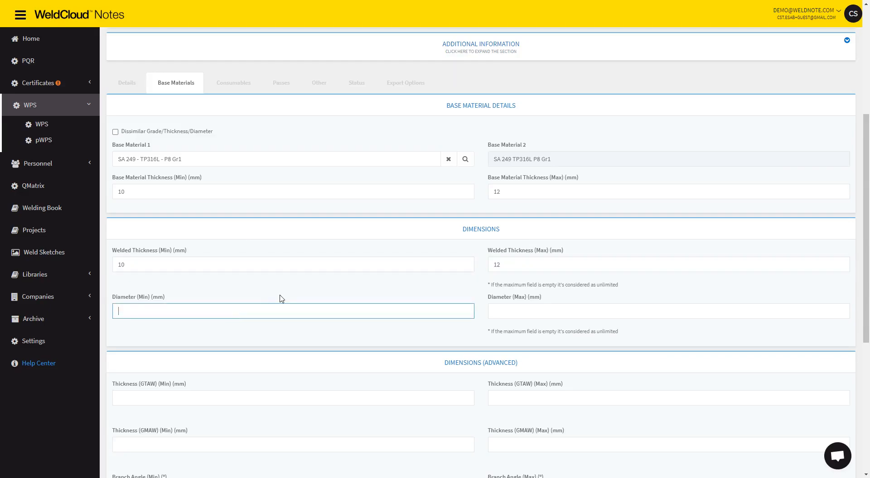
{"action": "type", "text": "350"}
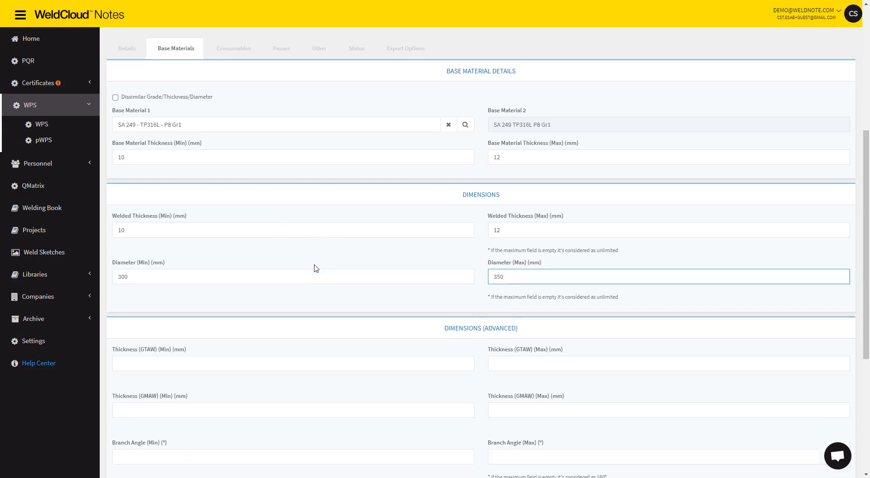
Step: Enter GTAW thickness 3–5 mm and GMAW thickness 5–9 mm in Dimensions (Advanced)
{"action": "scroll", "scroll_direction": "down", "scroll_amount": 3}
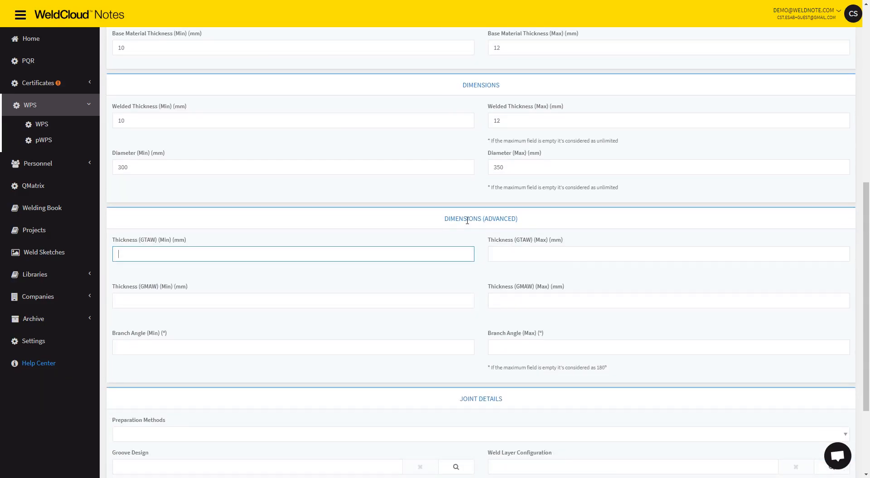
{"action": "mouse_move", "coordinate": [419, 235]}
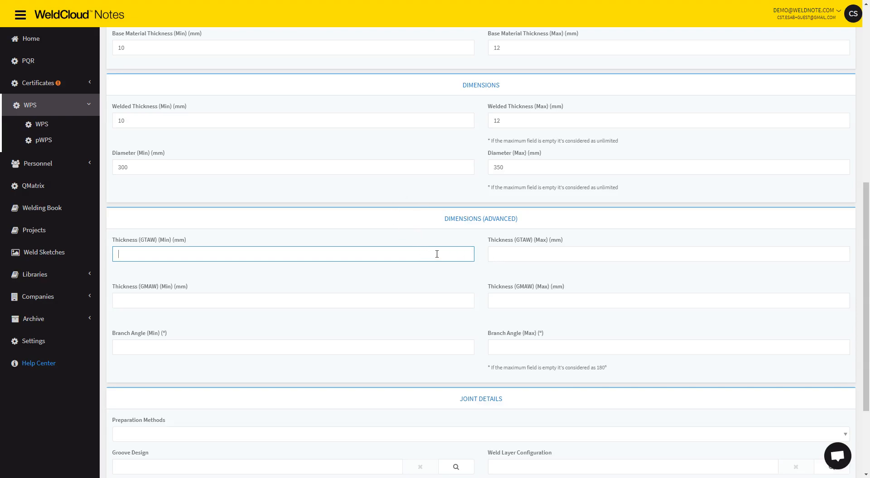
{"action": "type", "text": "5"}
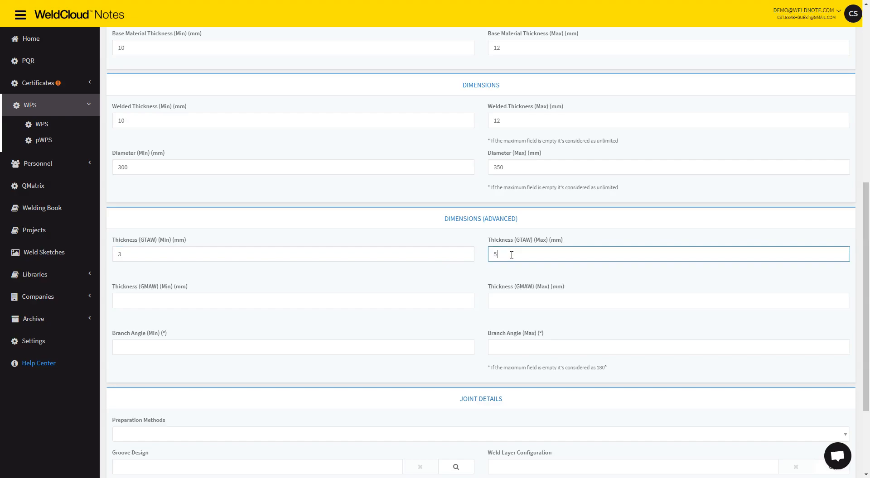
{"action": "left_click", "coordinate": [293, 299]}
{"action": "type", "text": "5"}
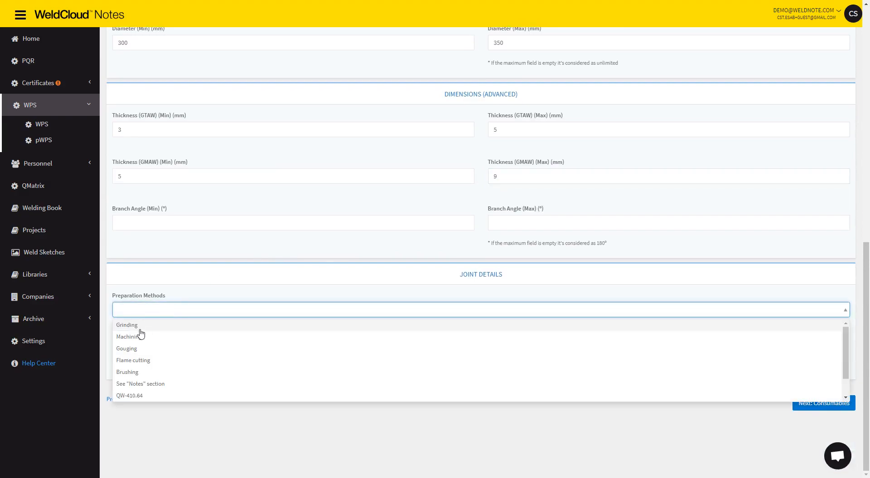
Step: Add Grinding and Machining as preparation methods and look up a groove design
{"action": "left_click", "coordinate": [128, 337]}
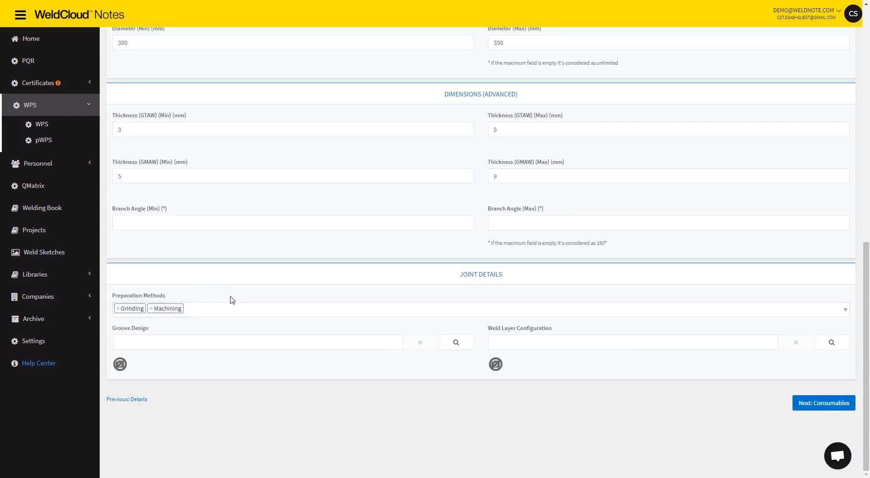
{"action": "left_click", "coordinate": [454, 343]}
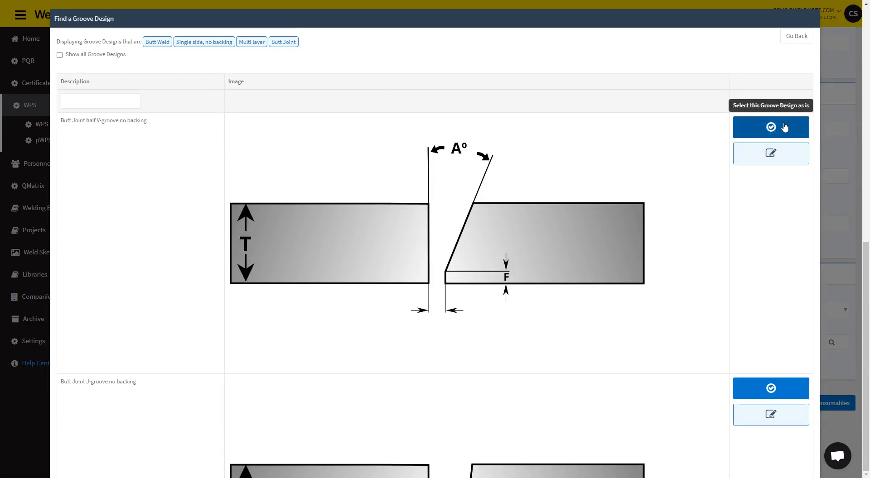
{"action": "mouse_move", "coordinate": [770, 126]}
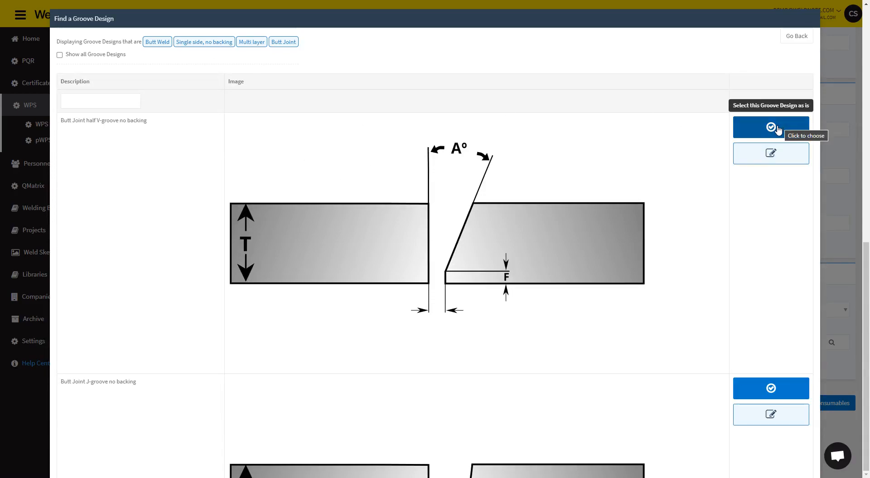
{"action": "left_click", "coordinate": [770, 127]}
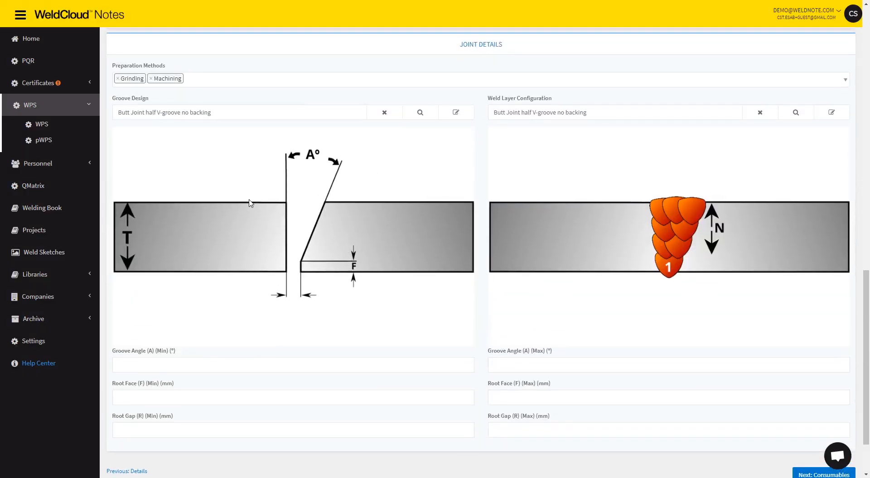
{"action": "mouse_move", "coordinate": [254, 229]}
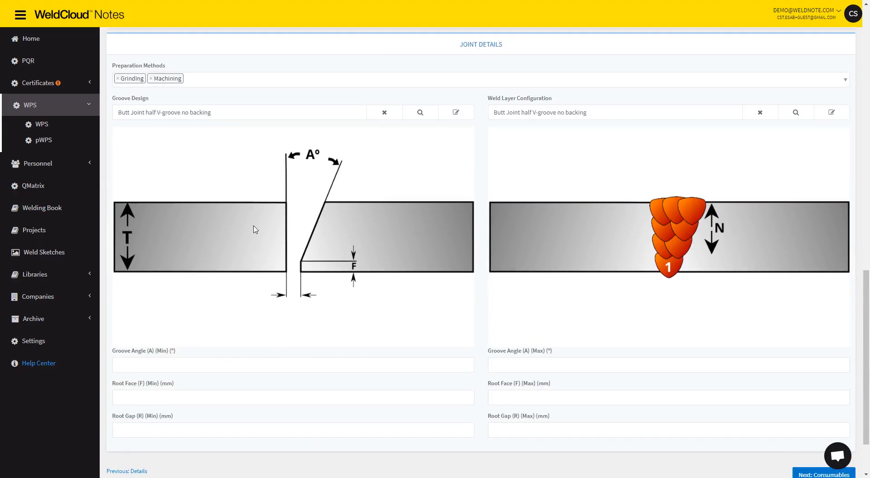
{"action": "mouse_move", "coordinate": [341, 177]}
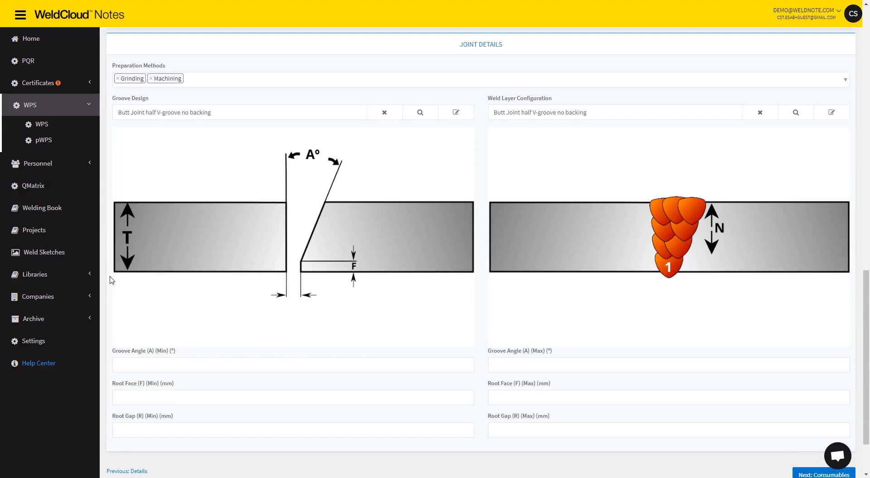
{"action": "mouse_move", "coordinate": [601, 295]}
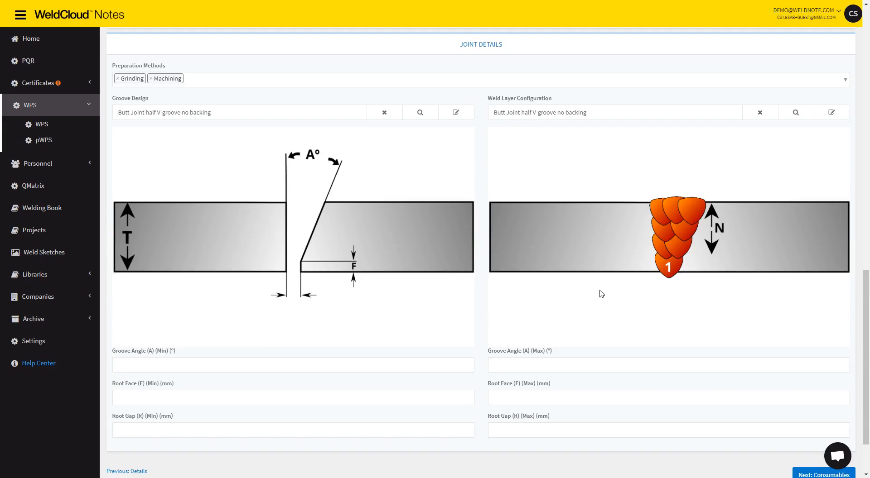
{"action": "mouse_move", "coordinate": [643, 253]}
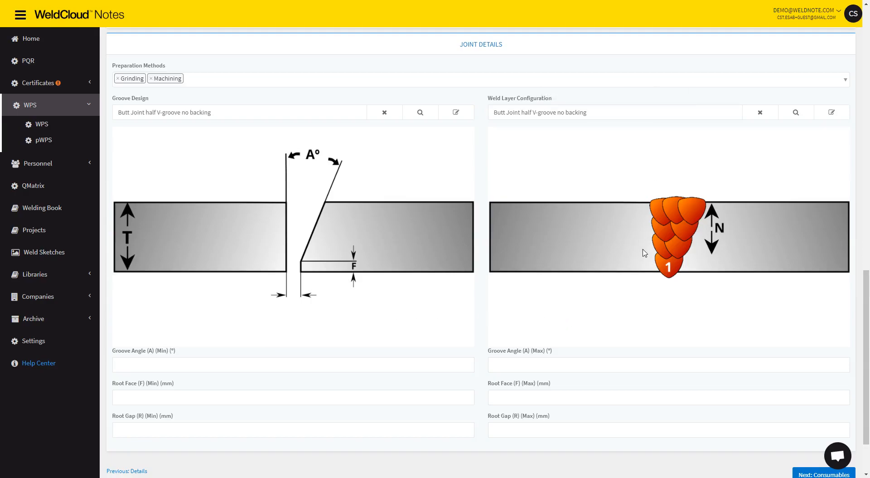
{"action": "mouse_move", "coordinate": [589, 260]}
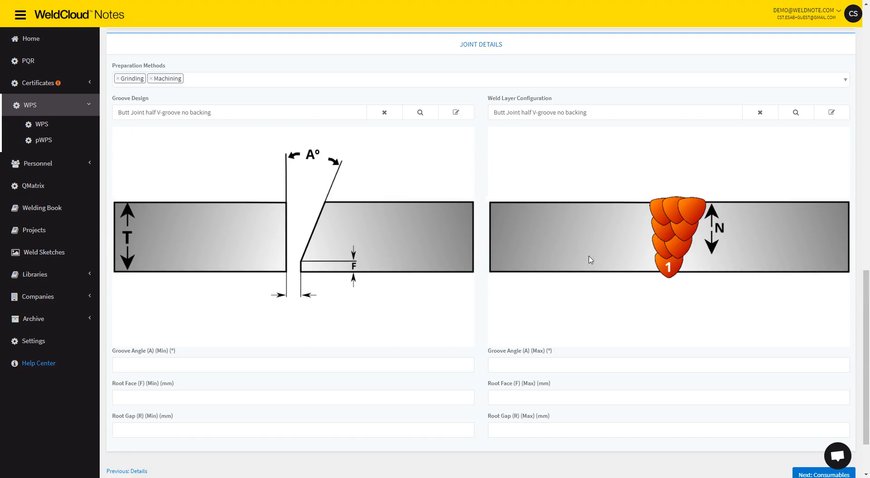
{"action": "mouse_move", "coordinate": [794, 113]}
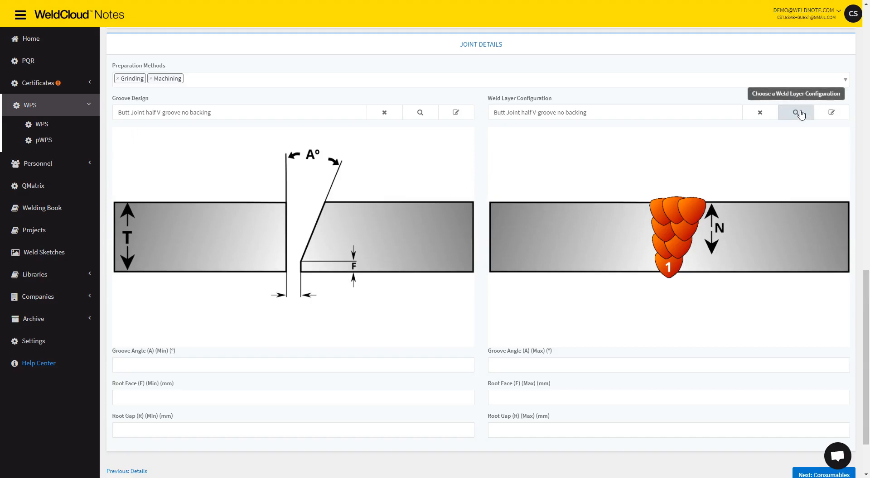
{"action": "type", "text": "3"}
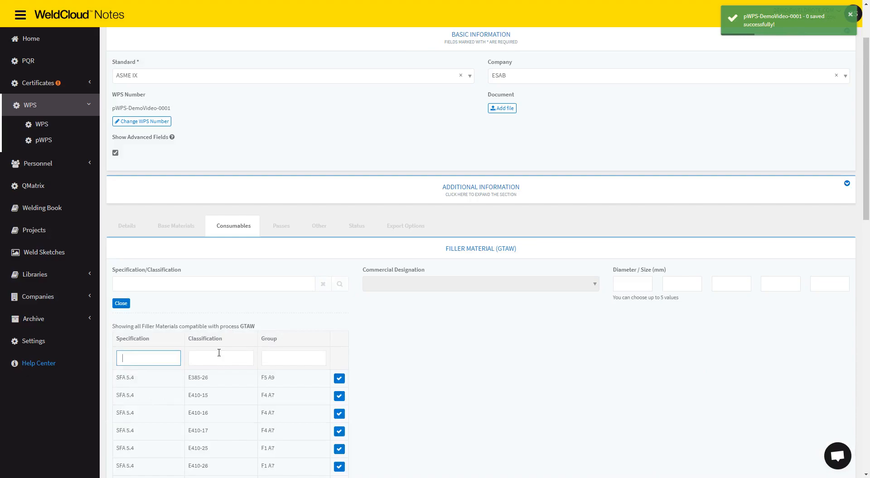
Step: Search ER316L for the GTAW and GMAW filler materials and pick ESAB 316L
{"action": "type", "text": "Er316L"}
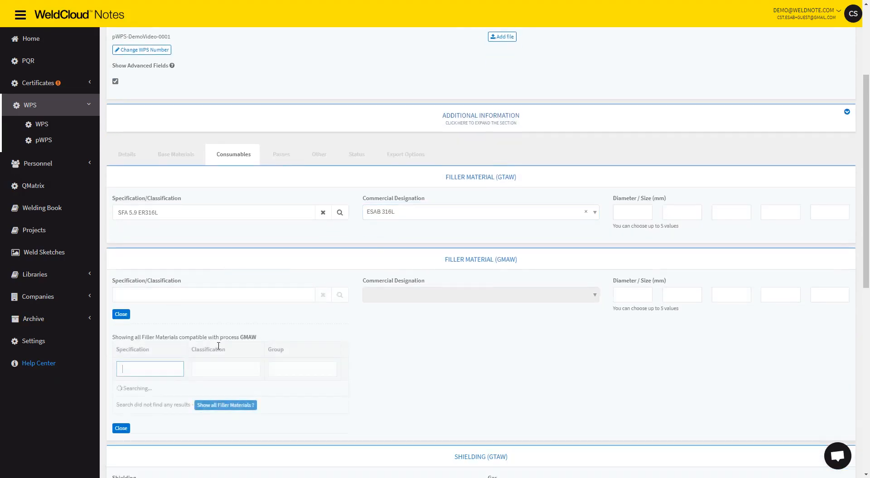
{"action": "type", "text": "ER316L"}
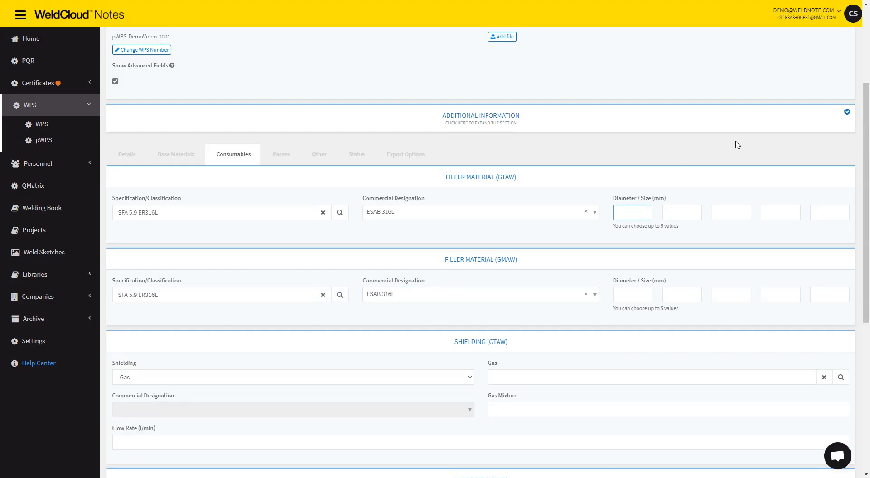
Step: Set filler diameter 2,4 mm and GTAW shielding gas Argon 100% at 12-14 l/min
{"action": "type", "text": "2,4"}
{"action": "left_click", "coordinate": [632, 294]}
{"action": "type", "text": "1.2"}
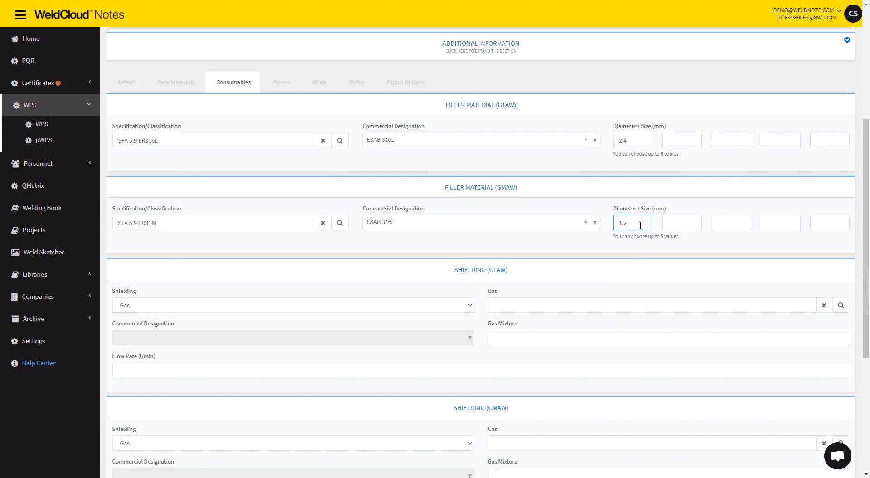
{"action": "scroll", "scroll_direction": "down", "scroll_amount": 3}
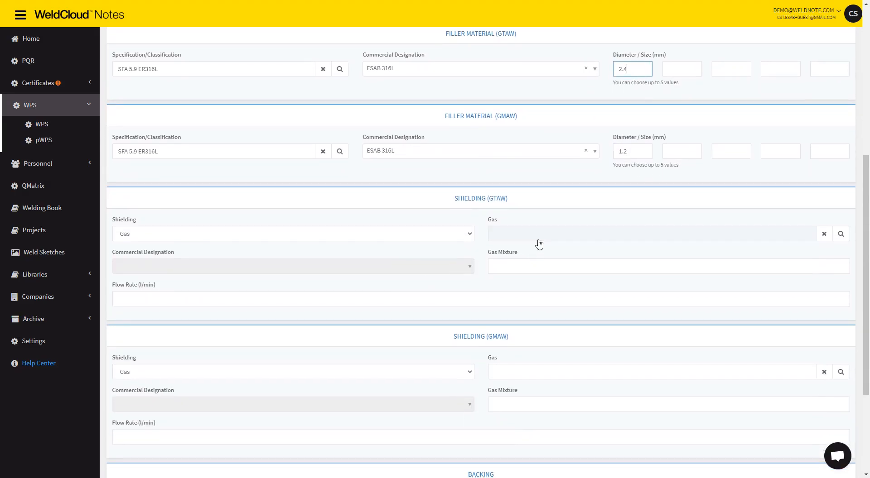
{"action": "left_click", "coordinate": [839, 234]}
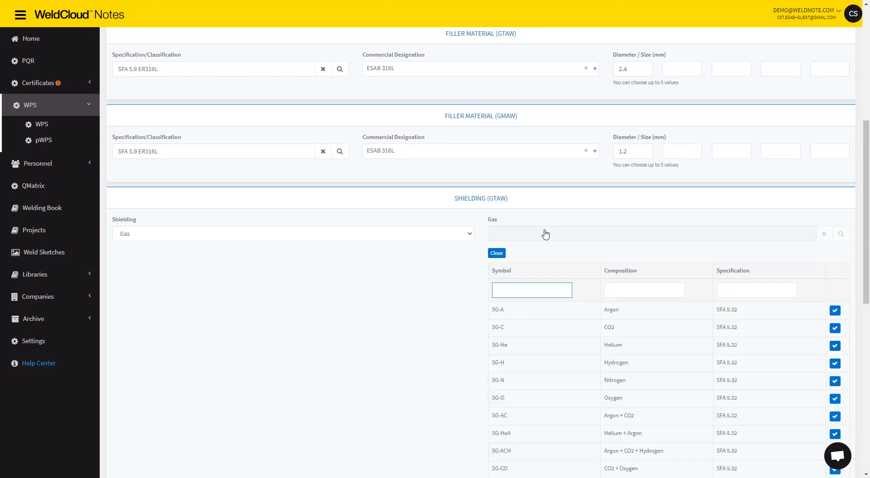
{"action": "left_click", "coordinate": [498, 310]}
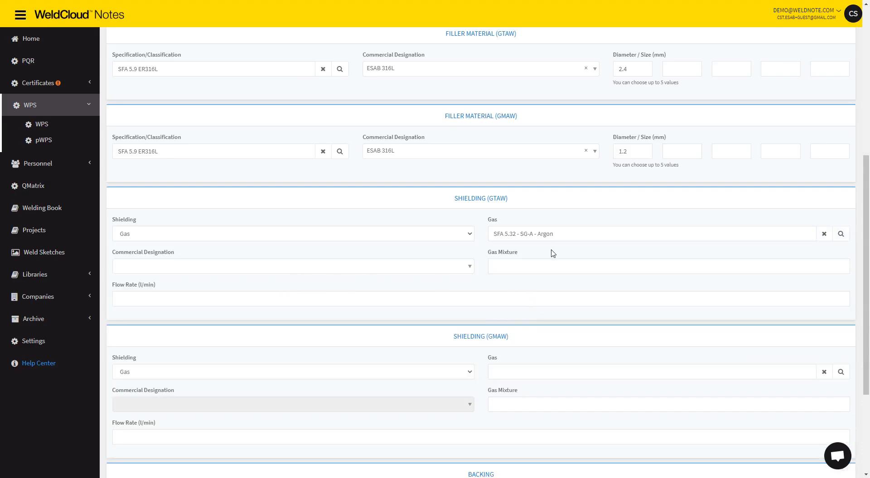
{"action": "type", "text": "100%"}
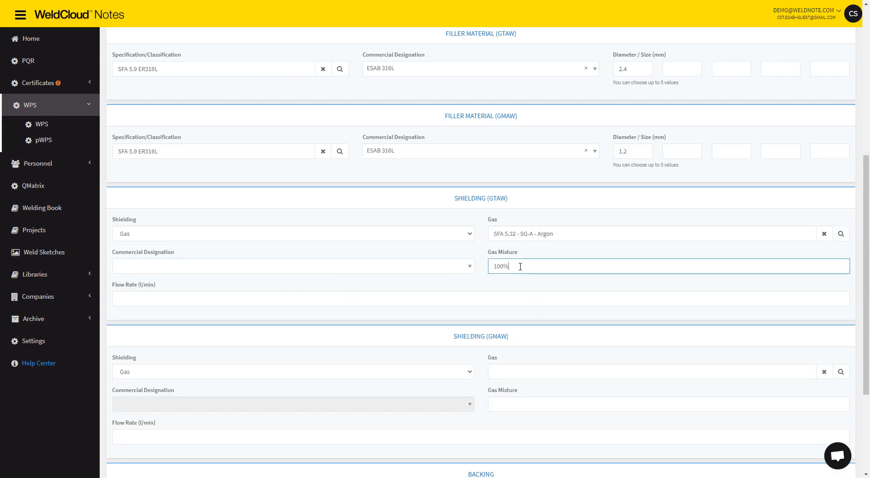
{"action": "type", "text": "1"}
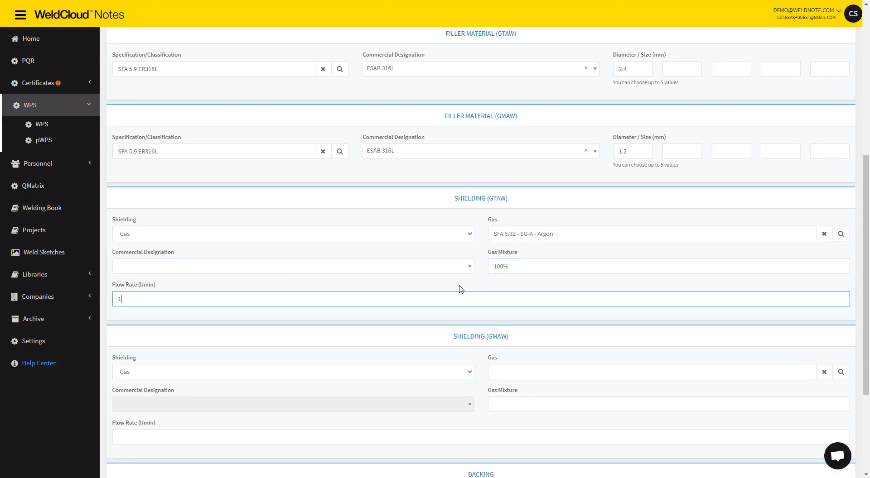
{"action": "type", "text": "2-14"}
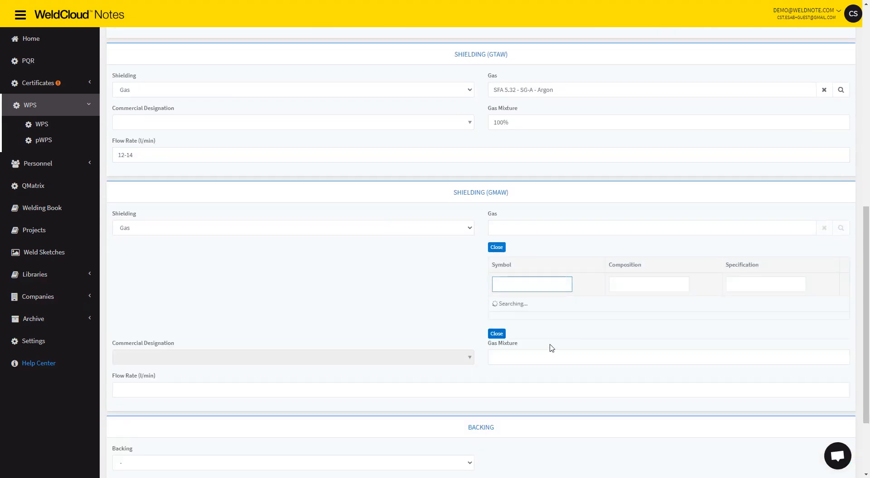
{"action": "mouse_move", "coordinate": [574, 317]}
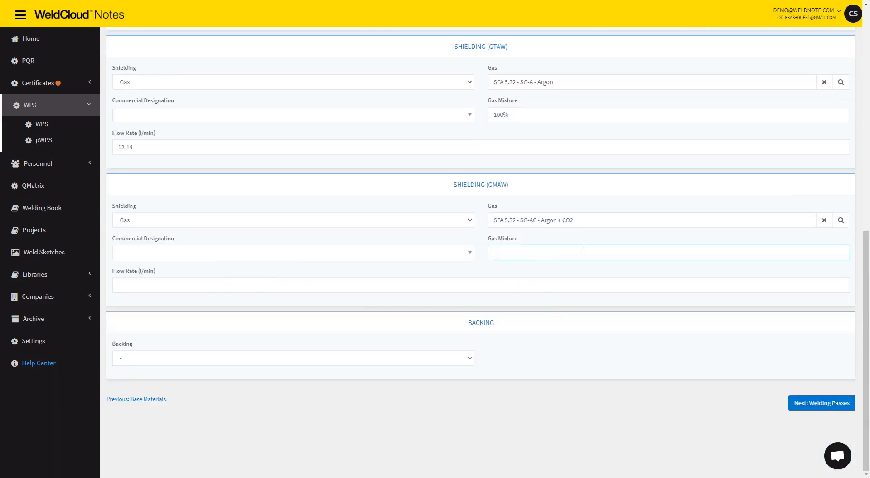
Step: Set GMAW shielding gas Argon + CO2 mixture 92-8 at 18 l/min
{"action": "type", "text": "18"}
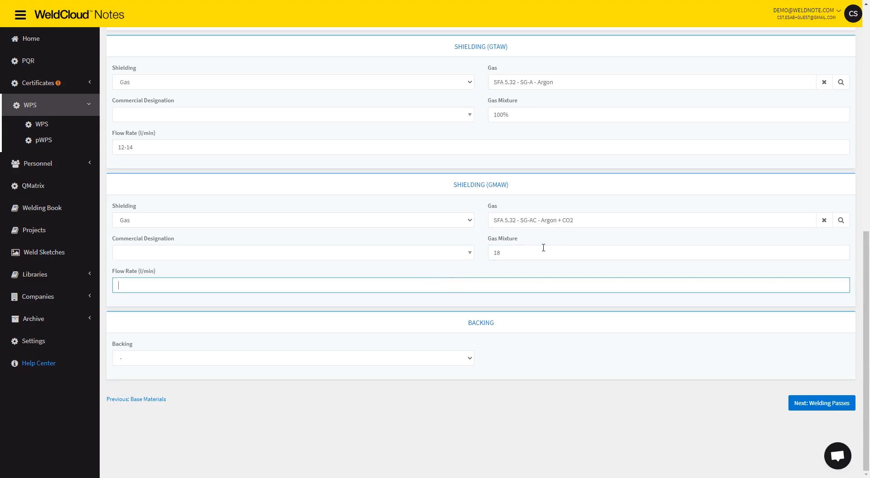
{"action": "left_click", "coordinate": [555, 253]}
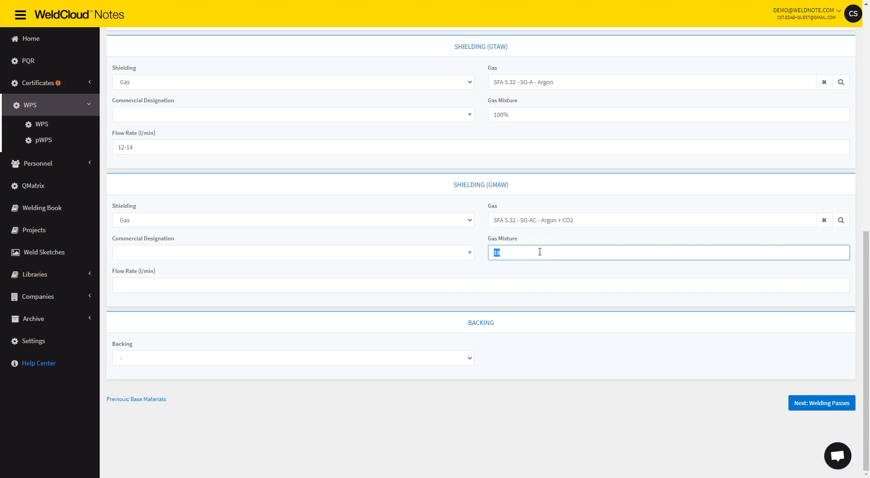
{"action": "type", "text": "92-8"}
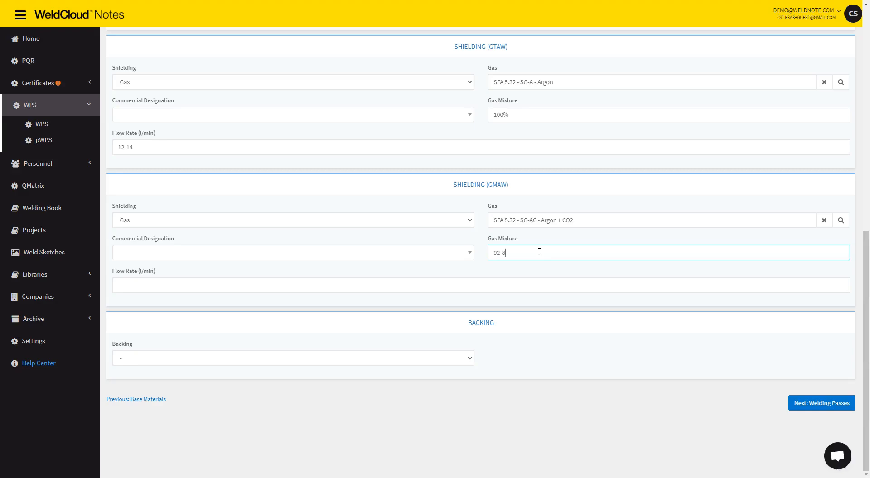
{"action": "type", "text": "18"}
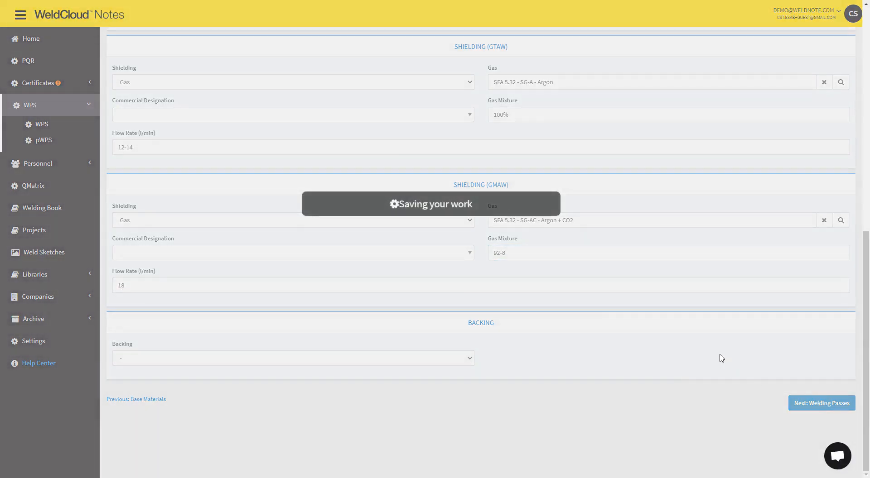
{"action": "mouse_move", "coordinate": [596, 308]}
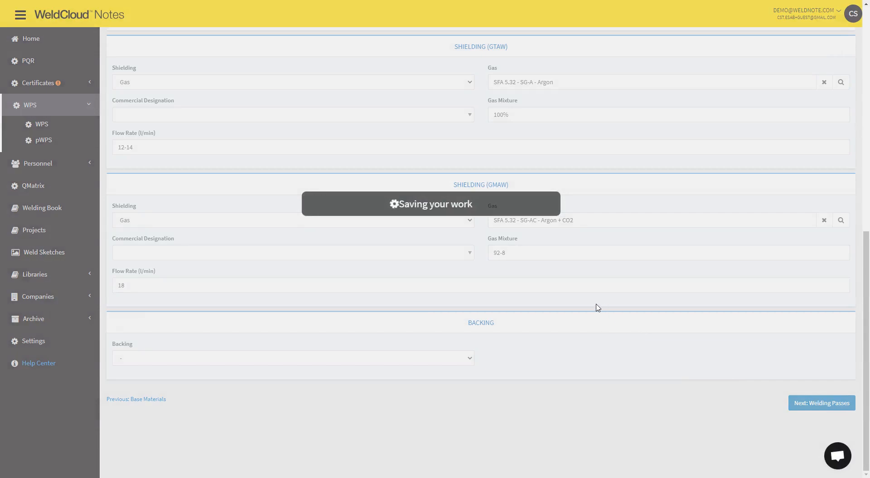
Step: Add GTAW pass 1 with voltage max 14 and travel speed 90-100 mm/min, then confirm it
{"action": "left_click", "coordinate": [821, 403]}
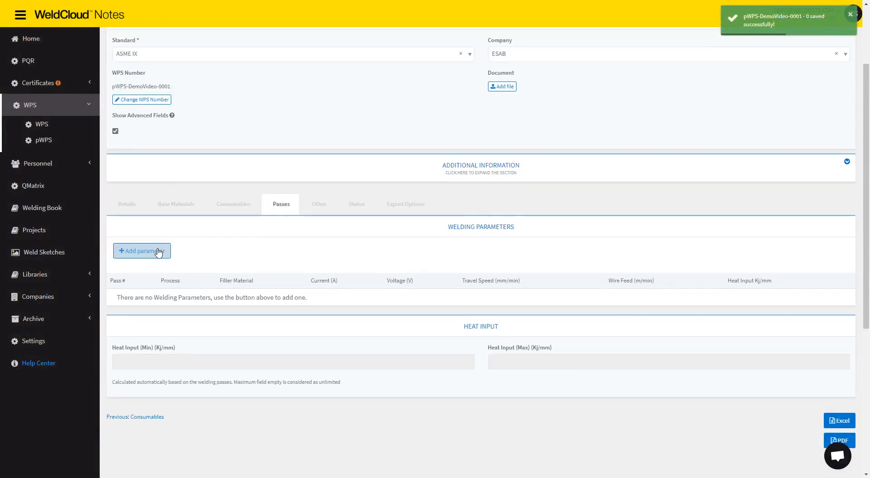
{"action": "left_click", "coordinate": [141, 251]}
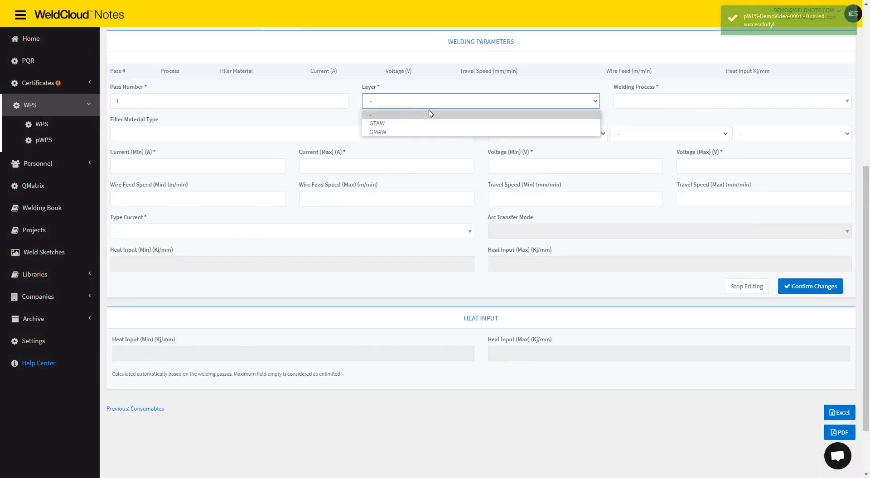
{"action": "left_click", "coordinate": [376, 123]}
{"action": "type", "text": "120"}
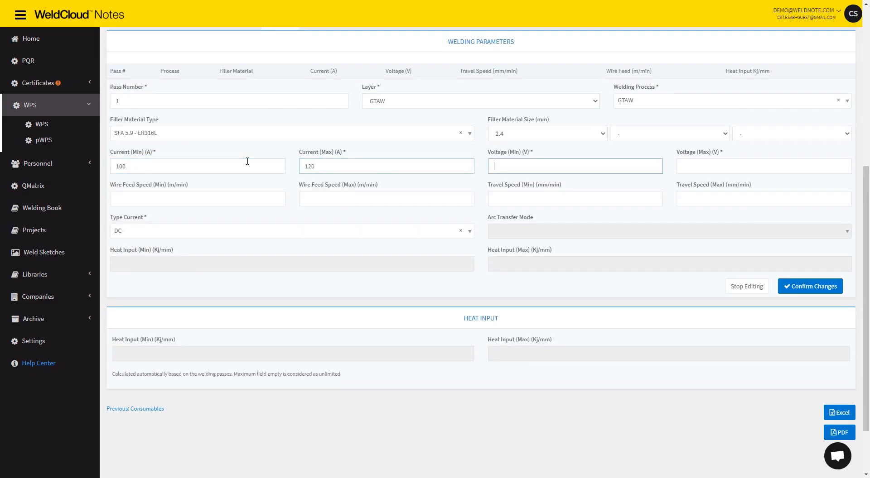
{"action": "type", "text": "14"}
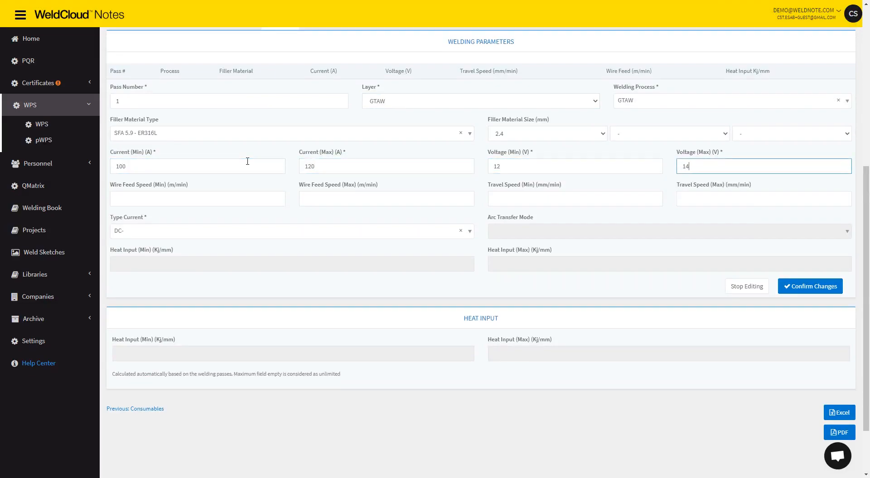
{"action": "left_click", "coordinate": [762, 199]}
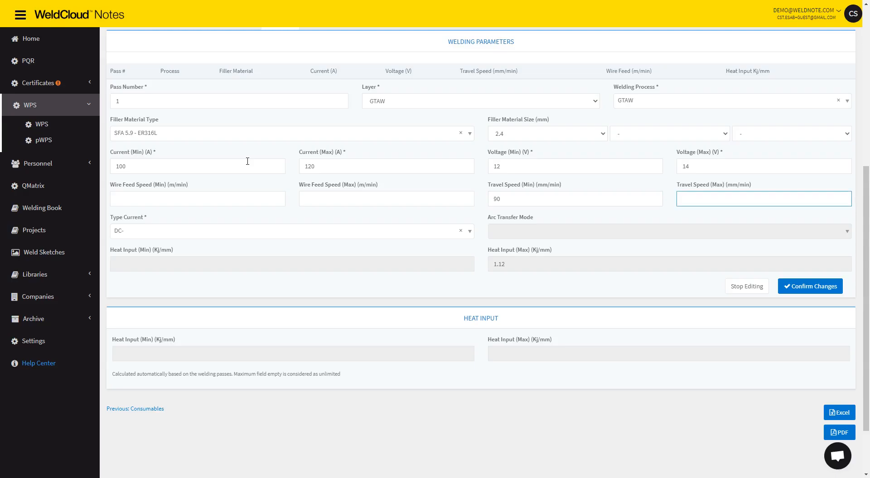
{"action": "type", "text": "100"}
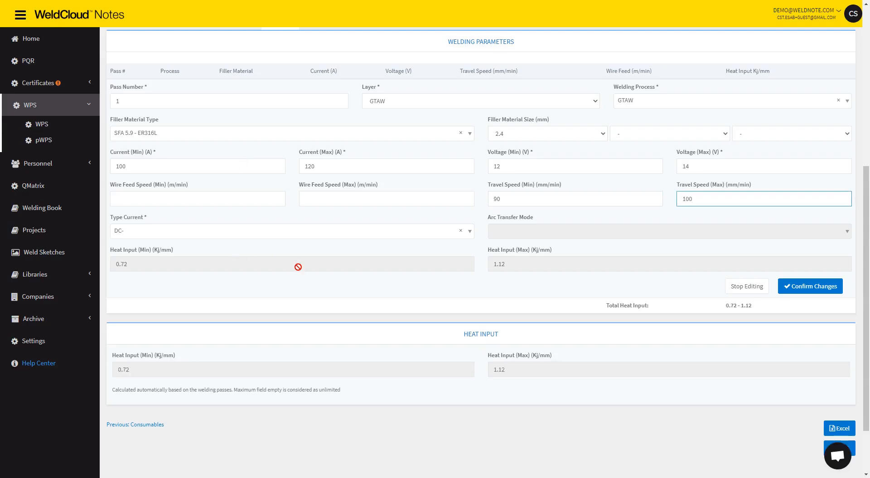
{"action": "left_click", "coordinate": [809, 285]}
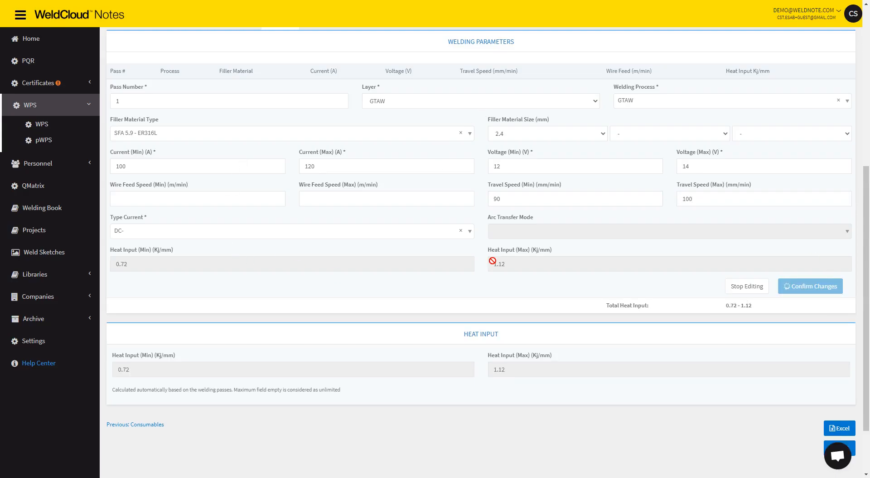
{"action": "mouse_move", "coordinate": [520, 258]}
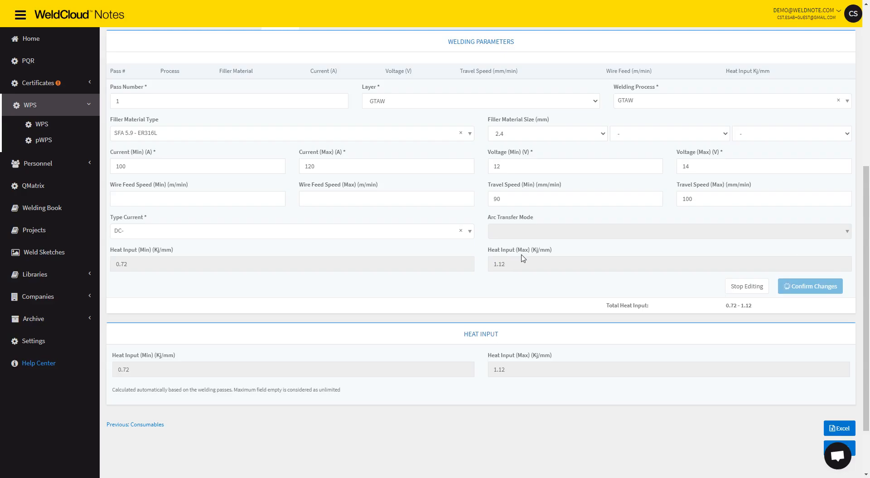
{"action": "left_click", "coordinate": [809, 285]}
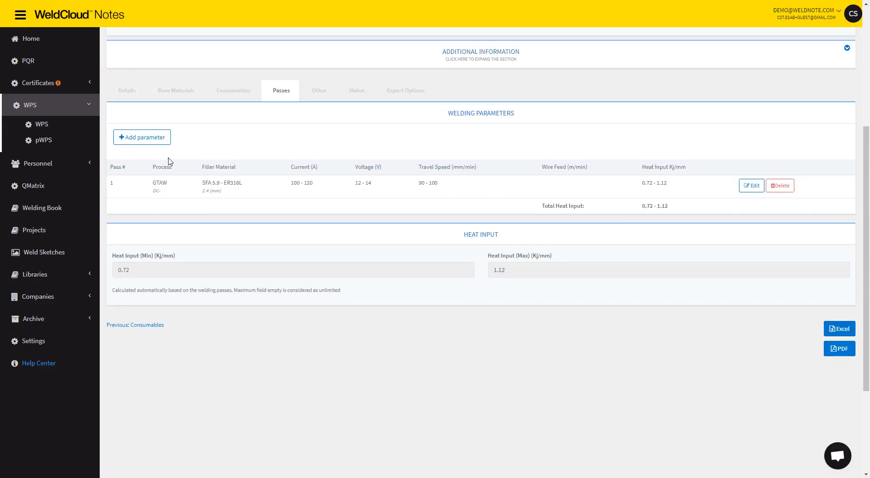
Step: Add GMAW pass 2 with 150-200 A, voltage max 18 and travel speed 150-200 mm/min, confirmed
{"action": "left_click", "coordinate": [141, 137]}
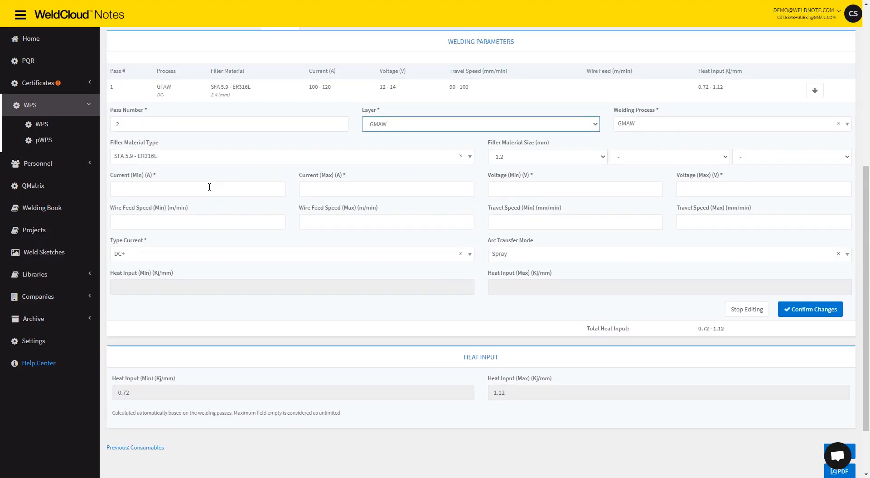
{"action": "left_click", "coordinate": [196, 189]}
{"action": "type", "text": "150"}
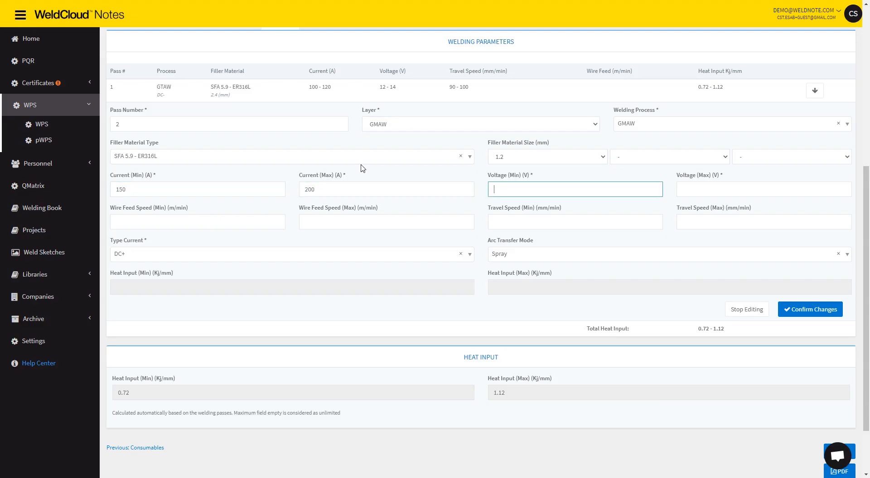
{"action": "type", "text": "18"}
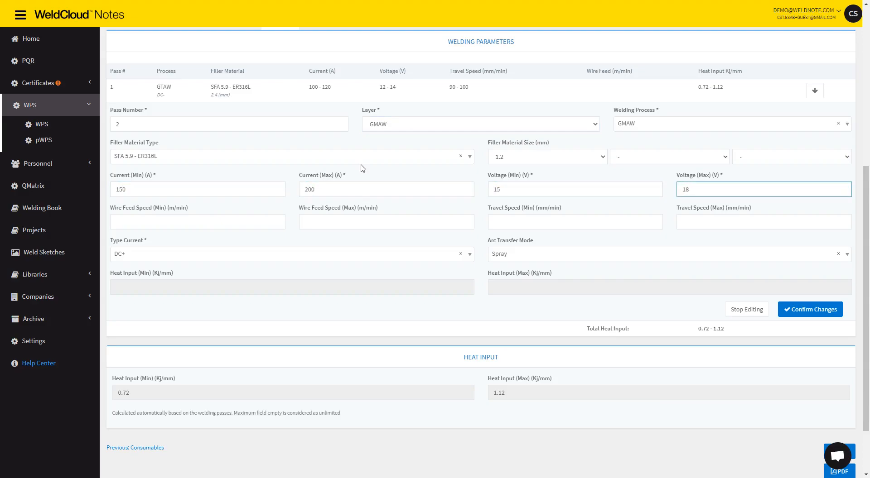
{"action": "type", "text": "150"}
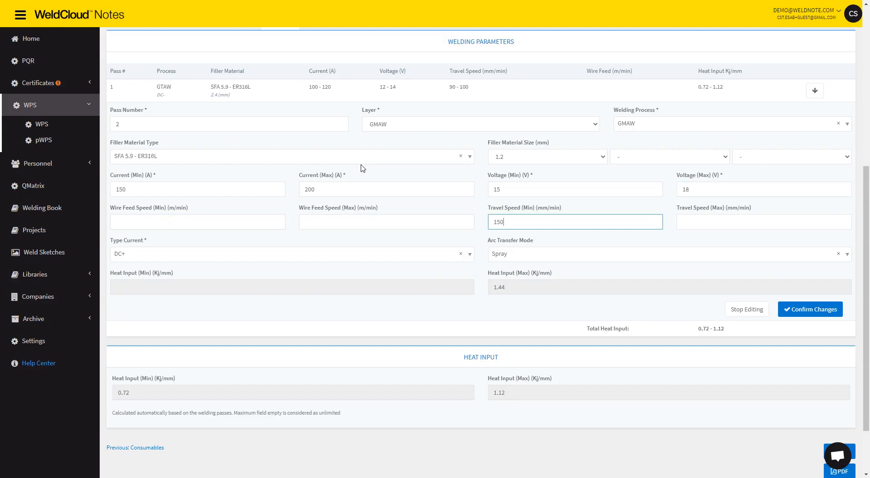
{"action": "type", "text": "200"}
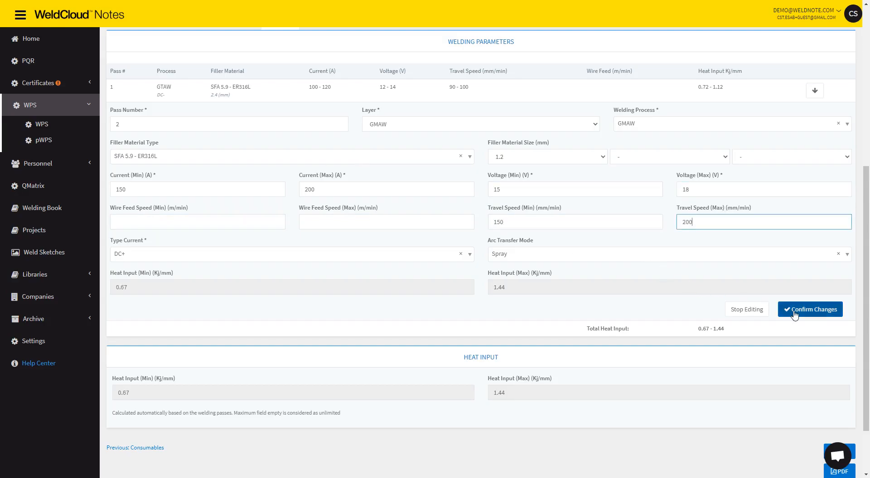
{"action": "left_click", "coordinate": [809, 309]}
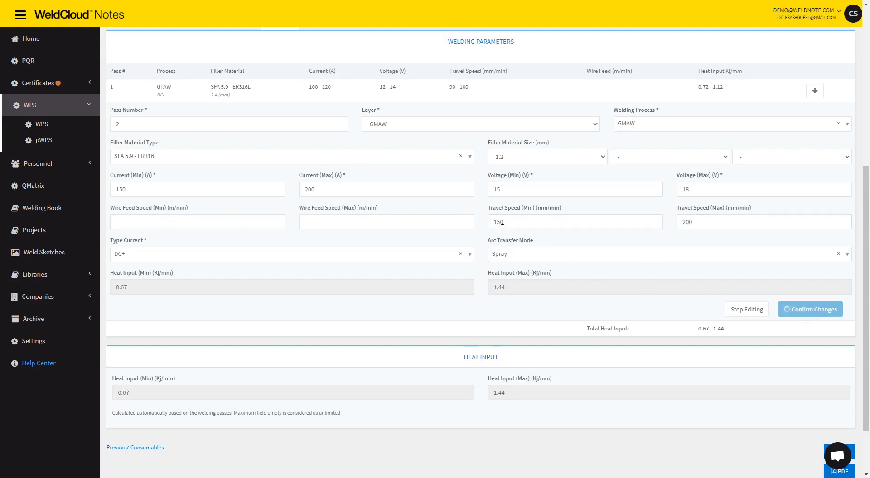
{"action": "left_click", "coordinate": [809, 309]}
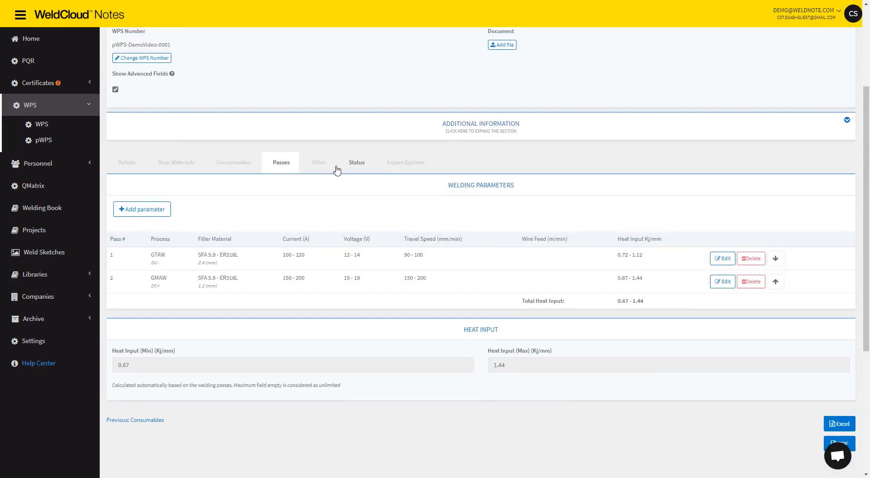
Step: Show the Other section of the pWPS and list the Create Qualification options
{"action": "left_click", "coordinate": [318, 162]}
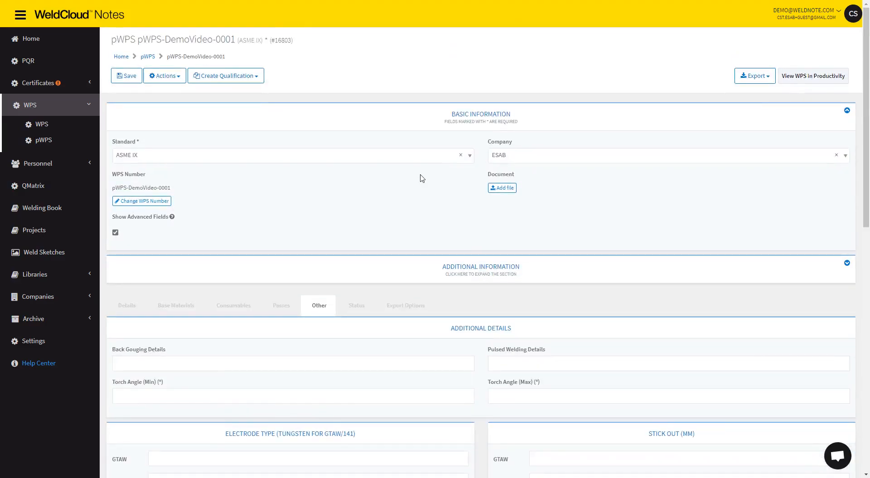
{"action": "mouse_move", "coordinate": [233, 125]}
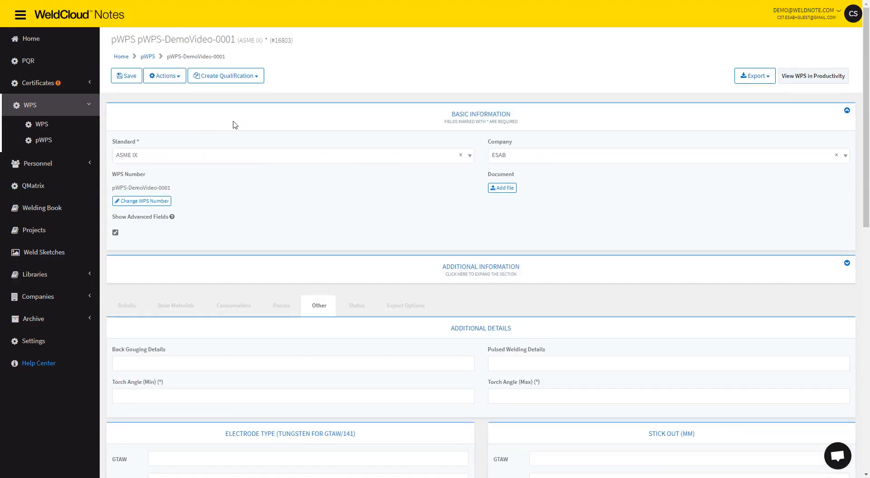
{"action": "left_click", "coordinate": [226, 75]}
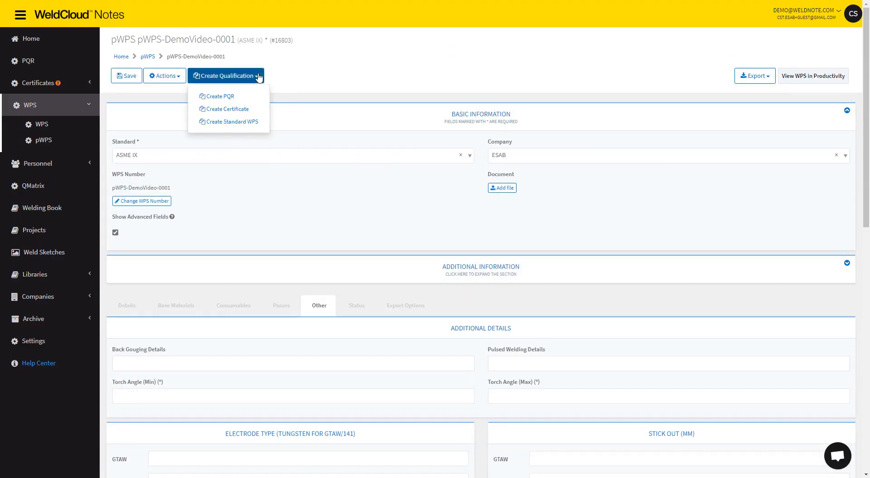
{"action": "mouse_move", "coordinate": [227, 108]}
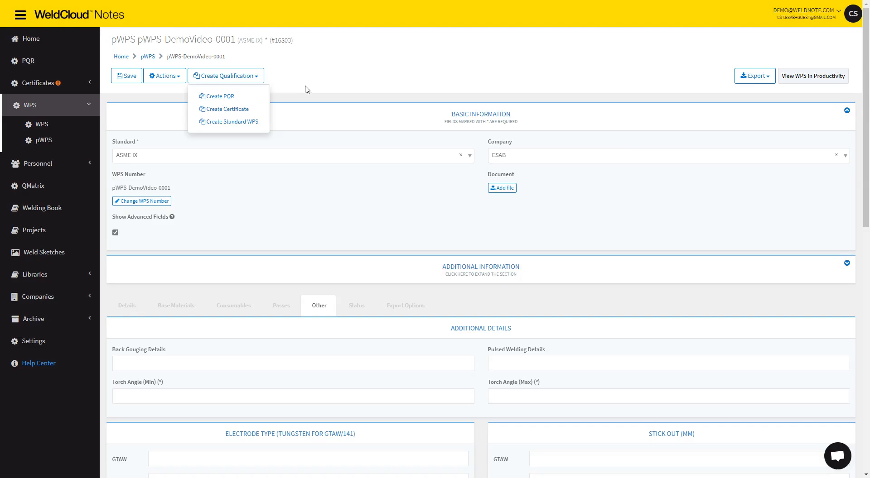
{"action": "mouse_move", "coordinate": [217, 96]}
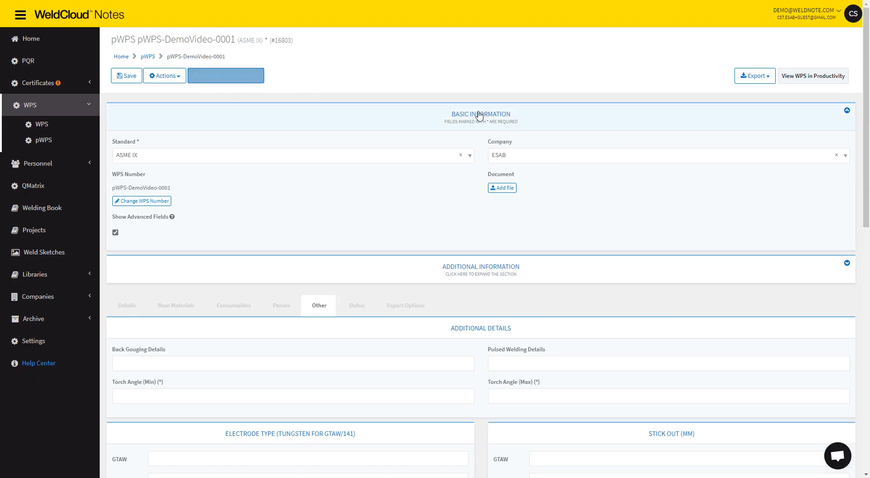
Step: Export pWPS-DemoVideo-0001 as a PDF and view the downloaded file
{"action": "left_click", "coordinate": [754, 75]}
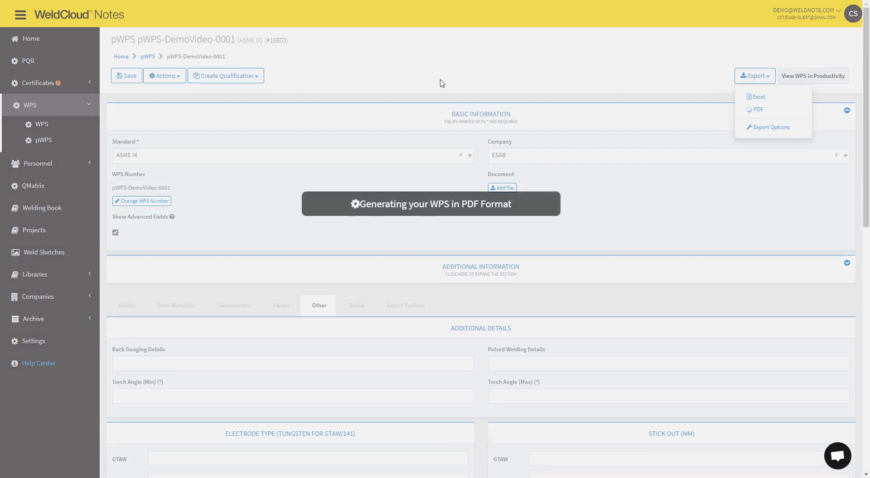
{"action": "left_click", "coordinate": [756, 109]}
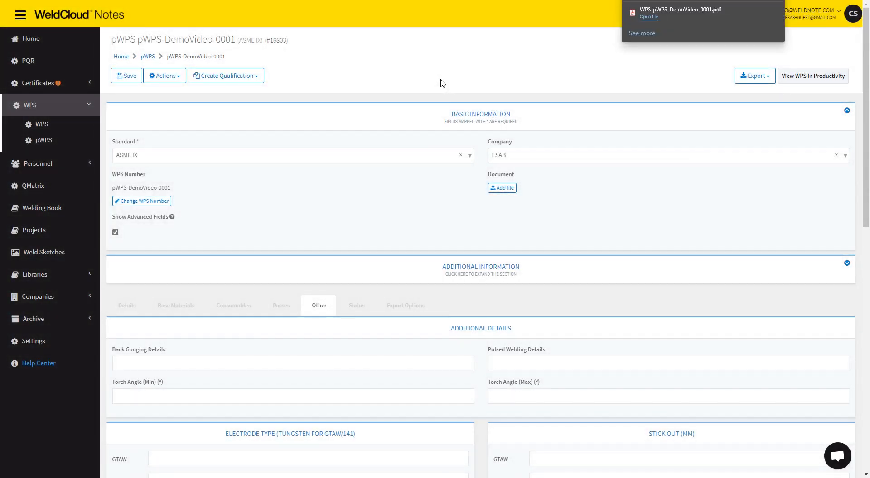
{"action": "left_click", "coordinate": [647, 16]}
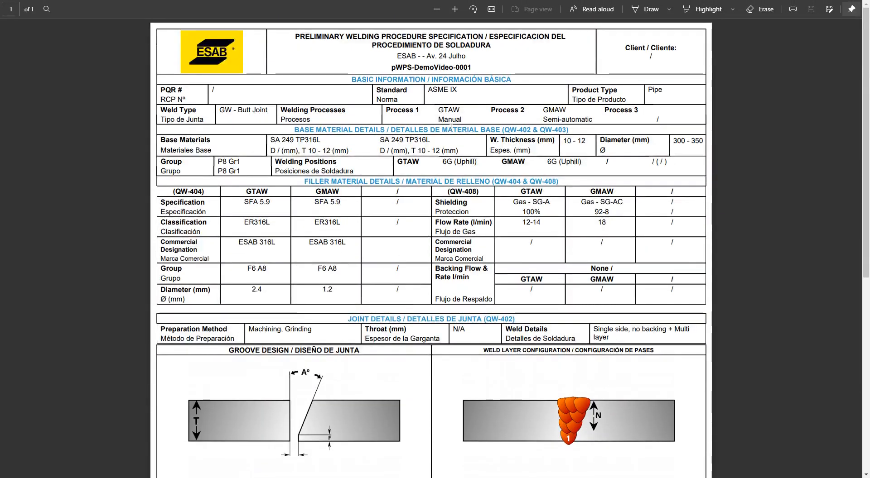